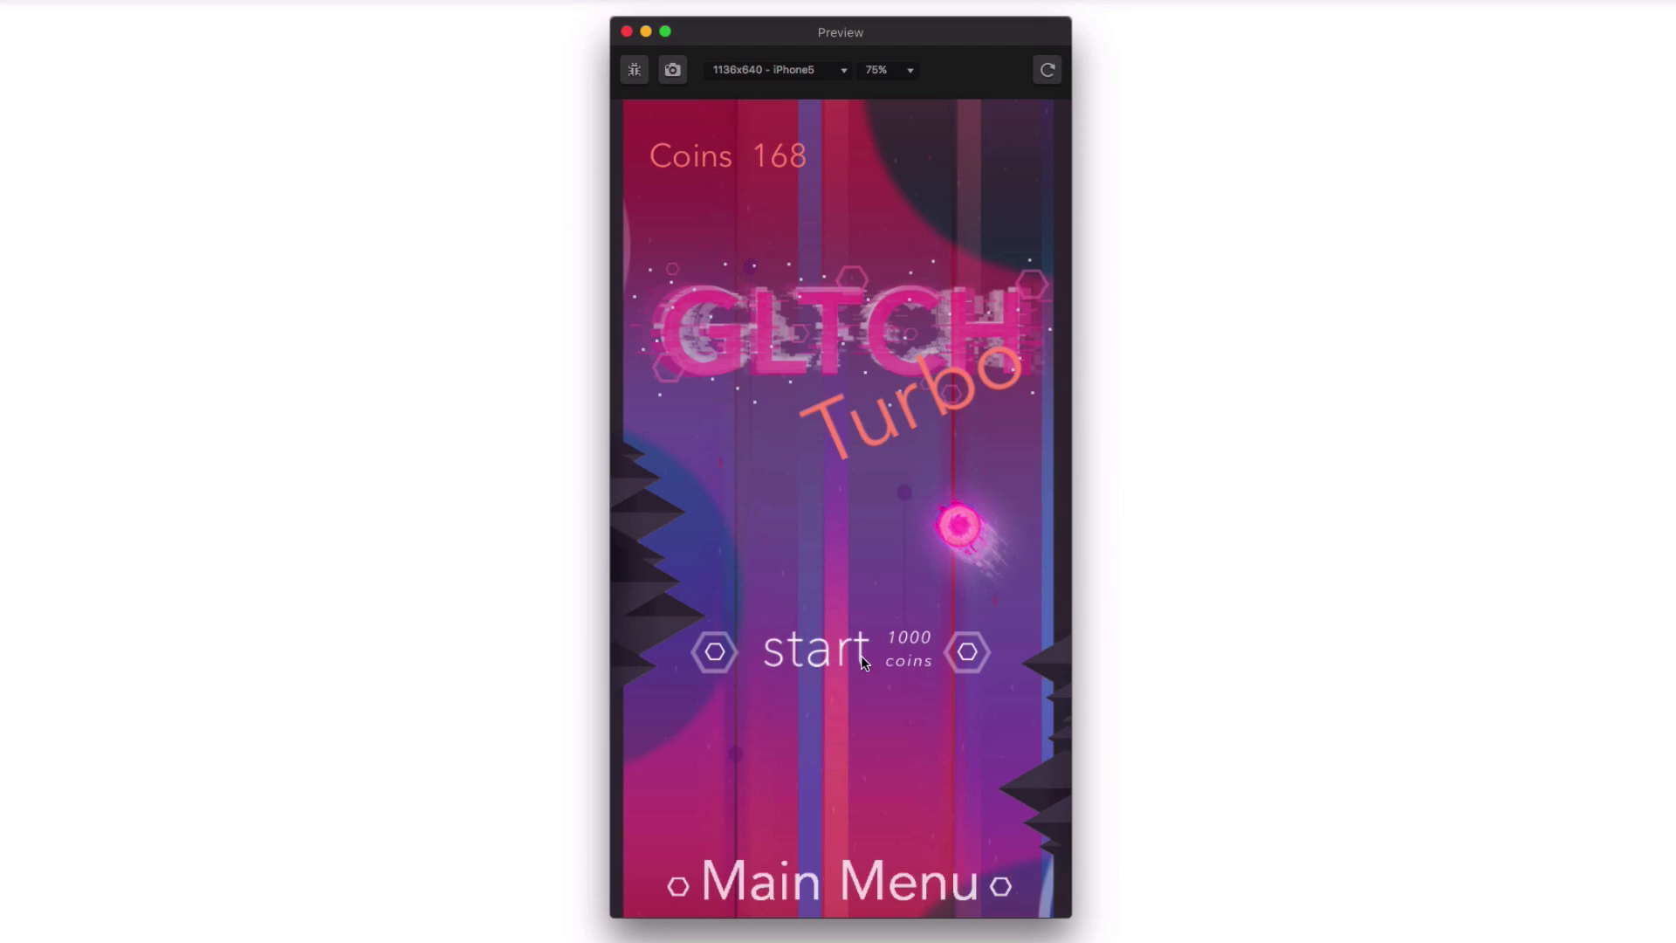
In the preview, start Turbo, switch to Hard and try its 1000-coin start.
{"action": "left_click", "coordinate": [815, 651]}
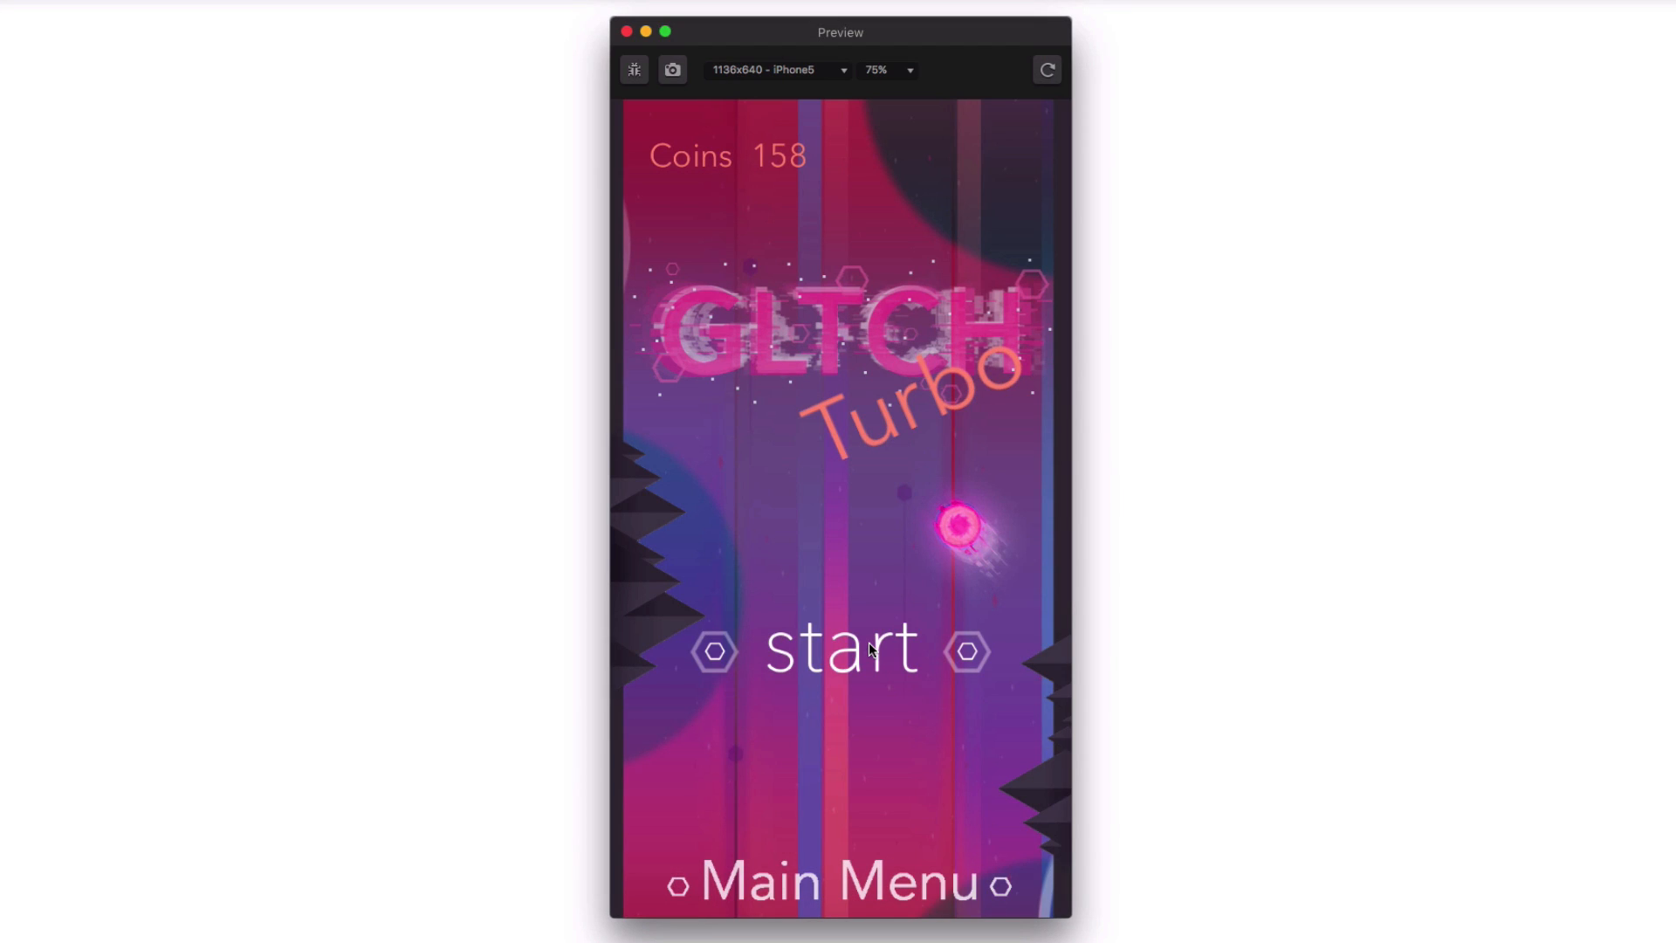
{"action": "left_click", "coordinate": [840, 650]}
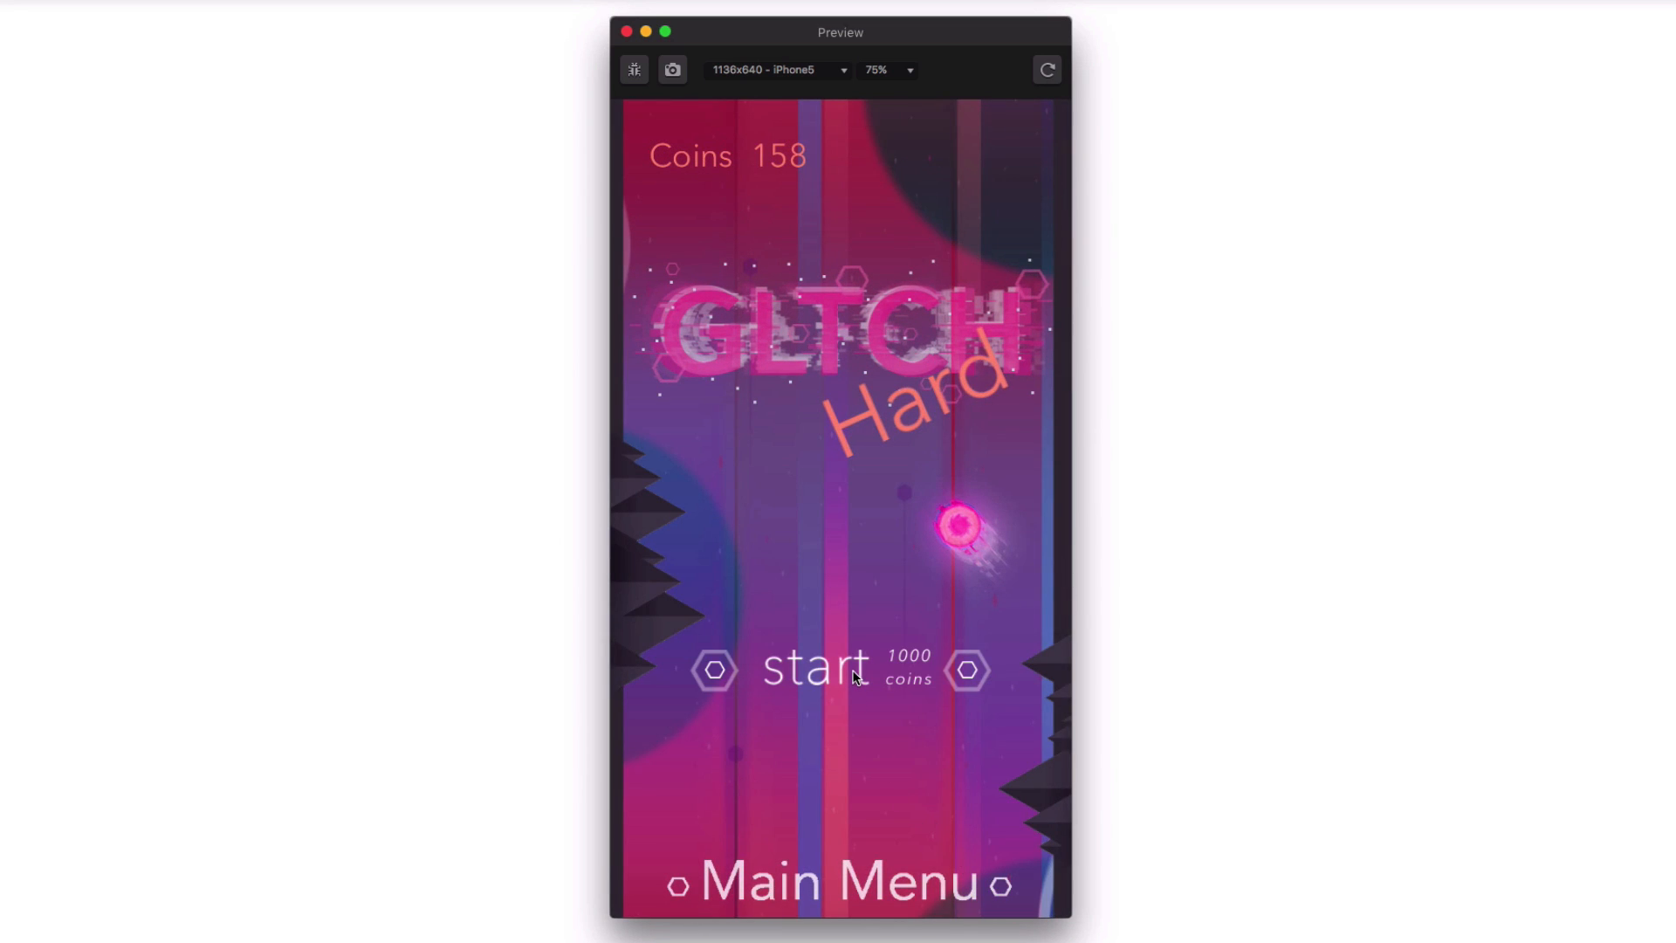
{"action": "left_click", "coordinate": [815, 668]}
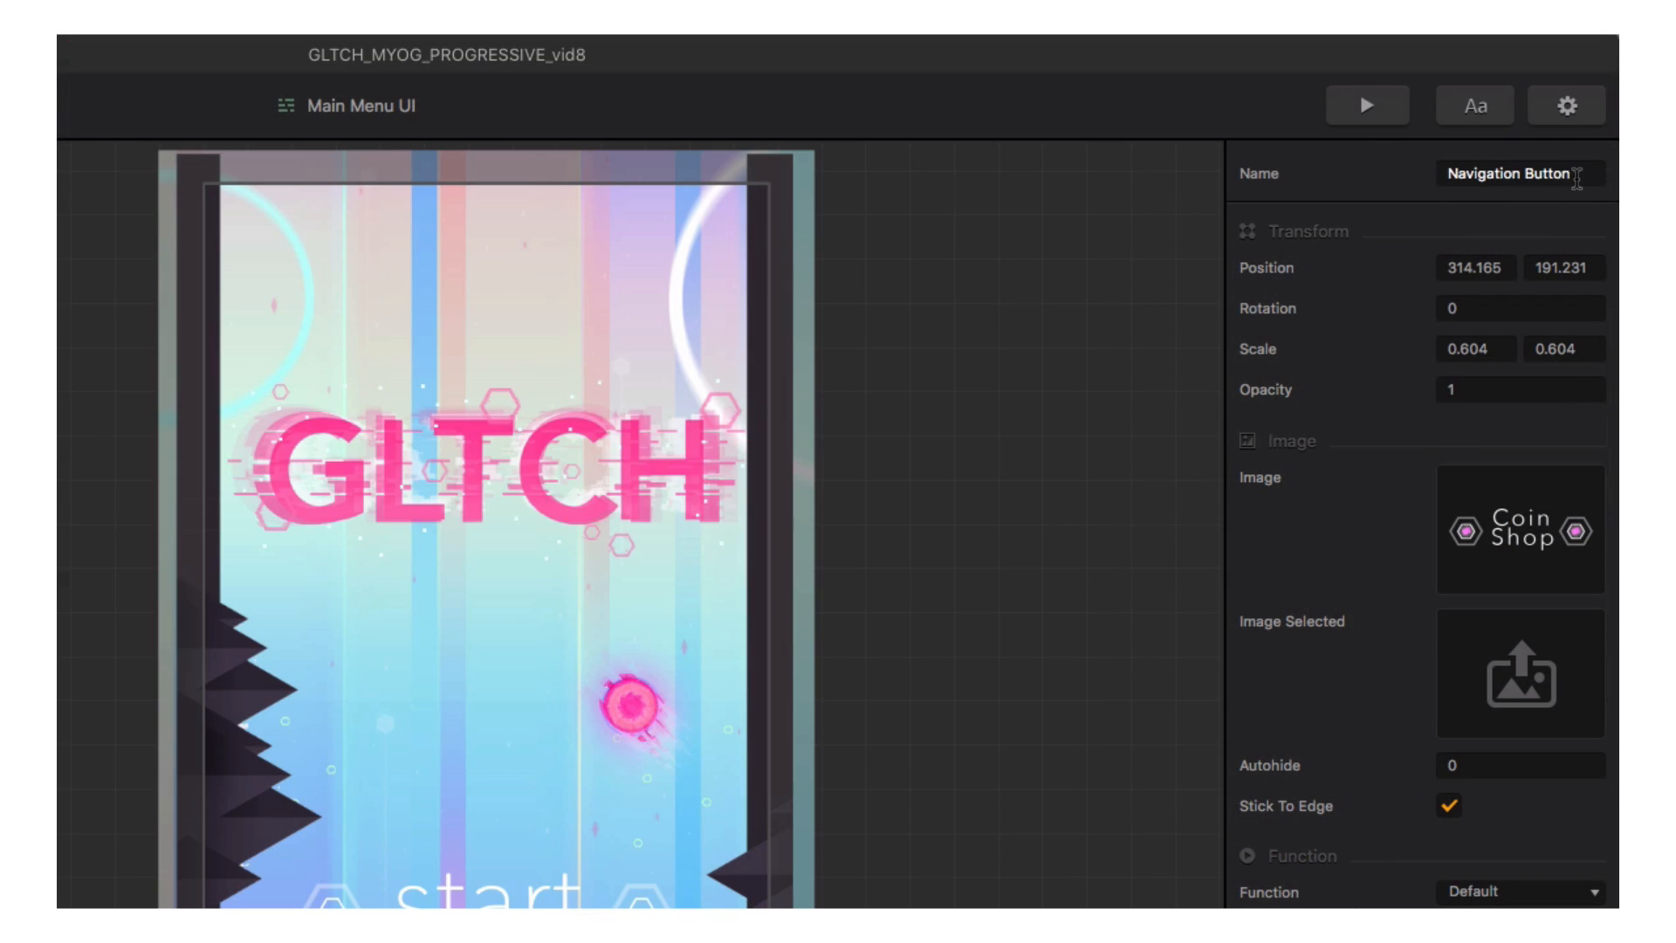
Name the navigation button 'coin shop' and its mind-map UI node 'coin shop UI', then enter that screen.
{"action": "type", "text": "coin shop"}
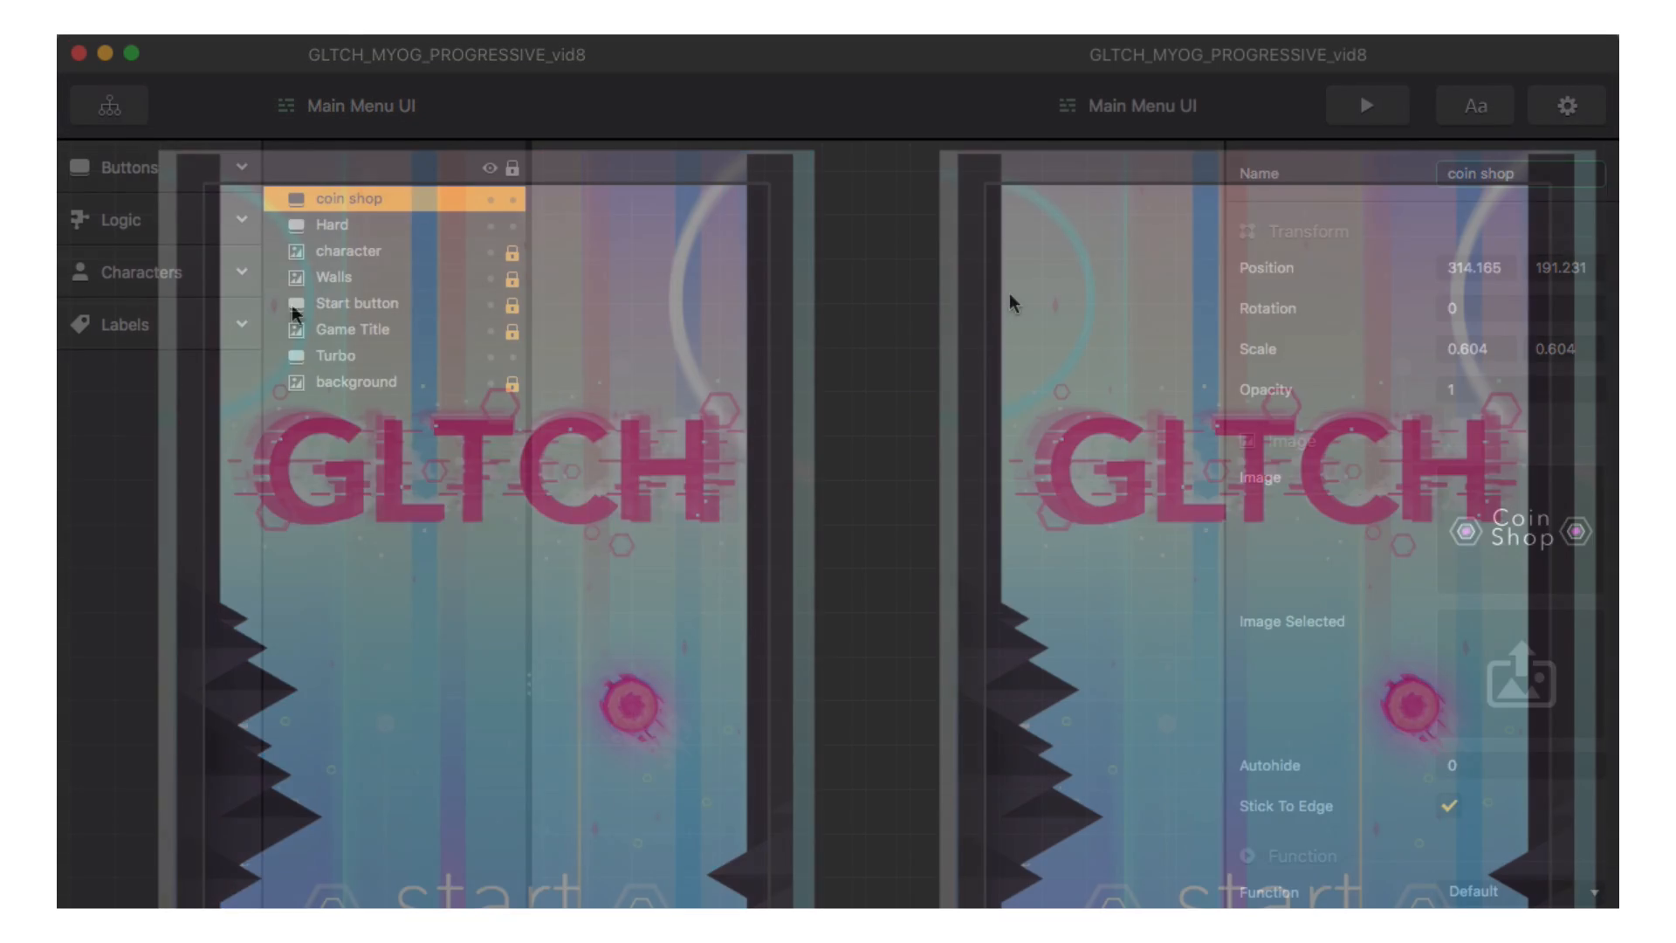
{"action": "left_click", "coordinate": [104, 105]}
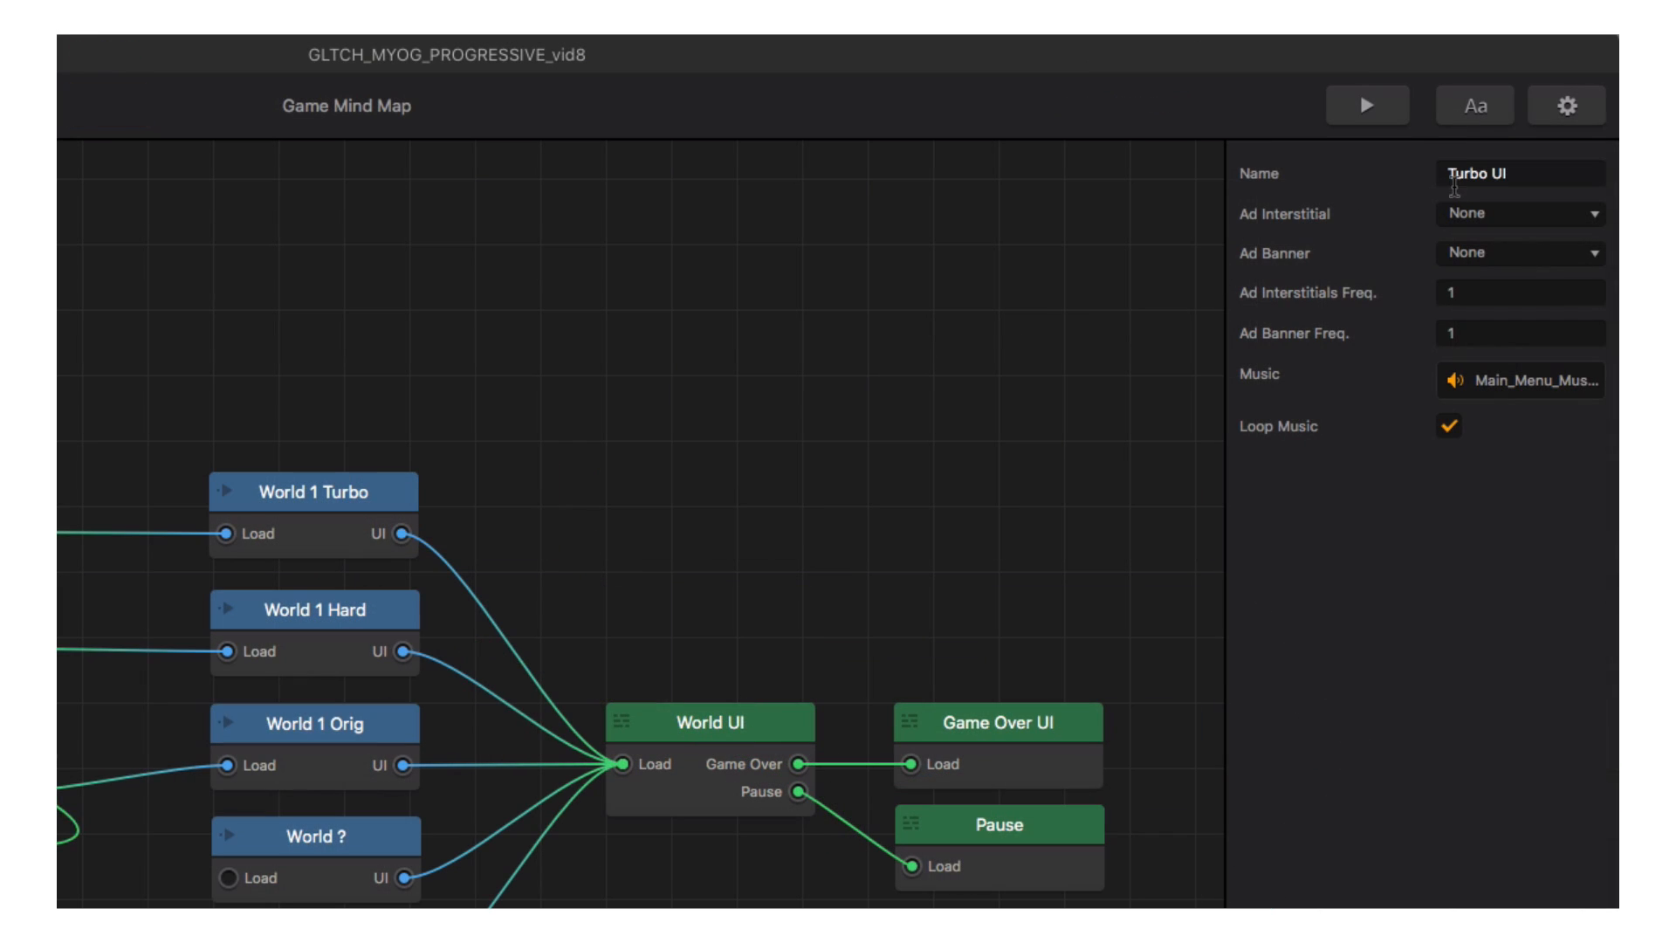
{"action": "type", "text": "coin shop"}
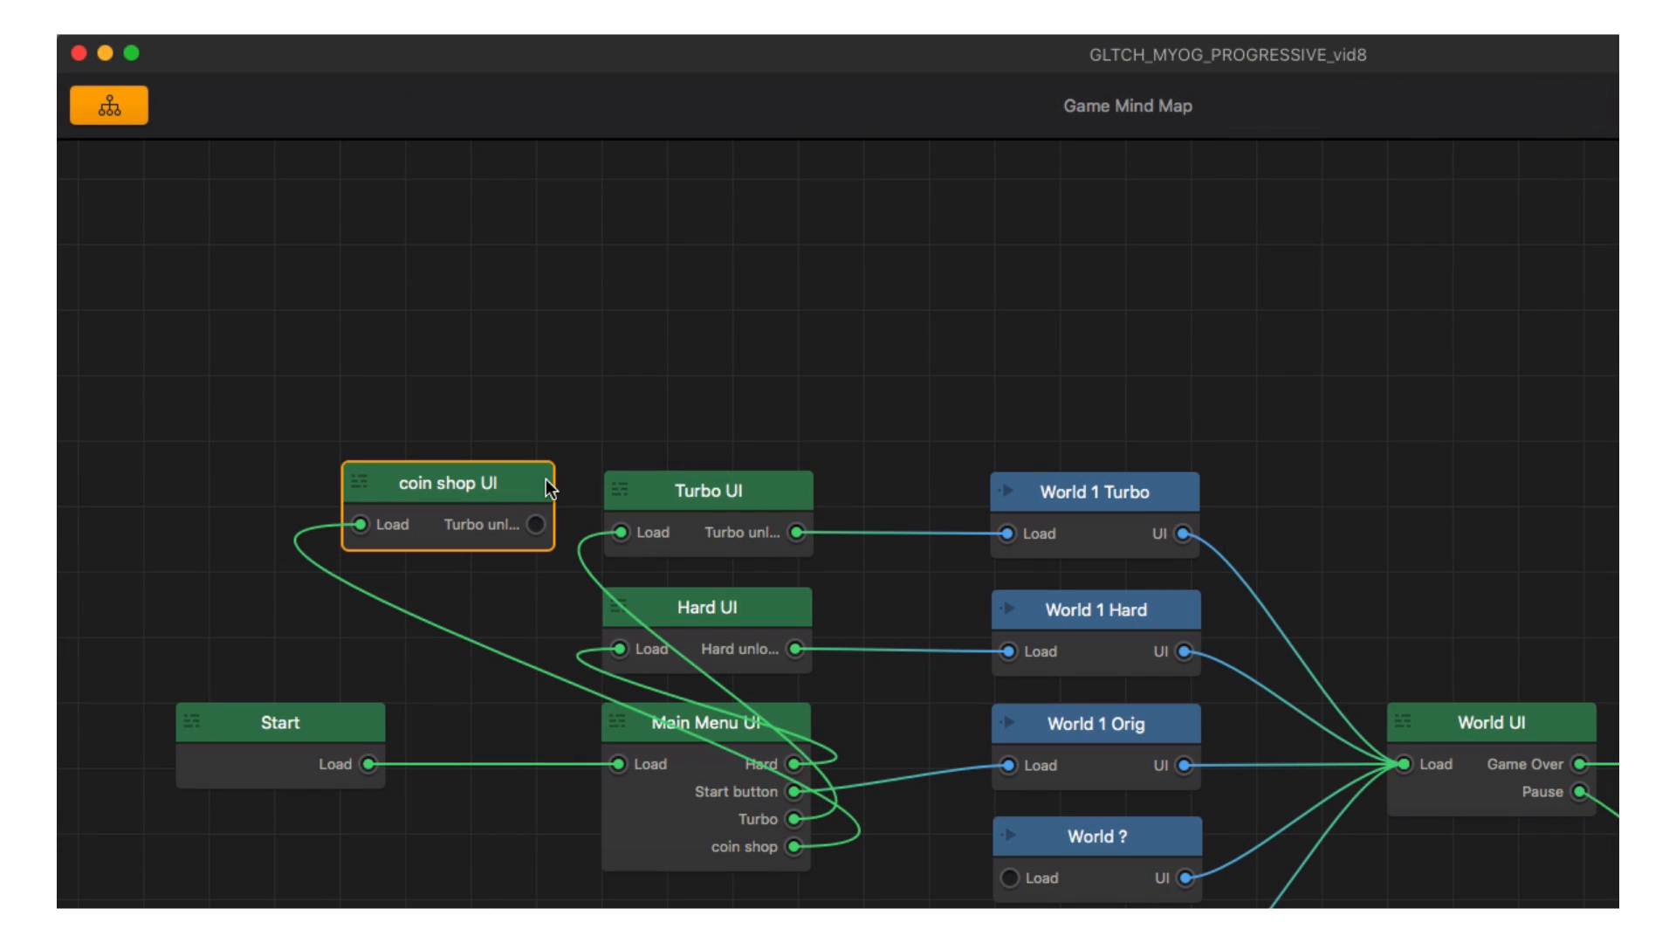
{"action": "double_click", "coordinate": [447, 482]}
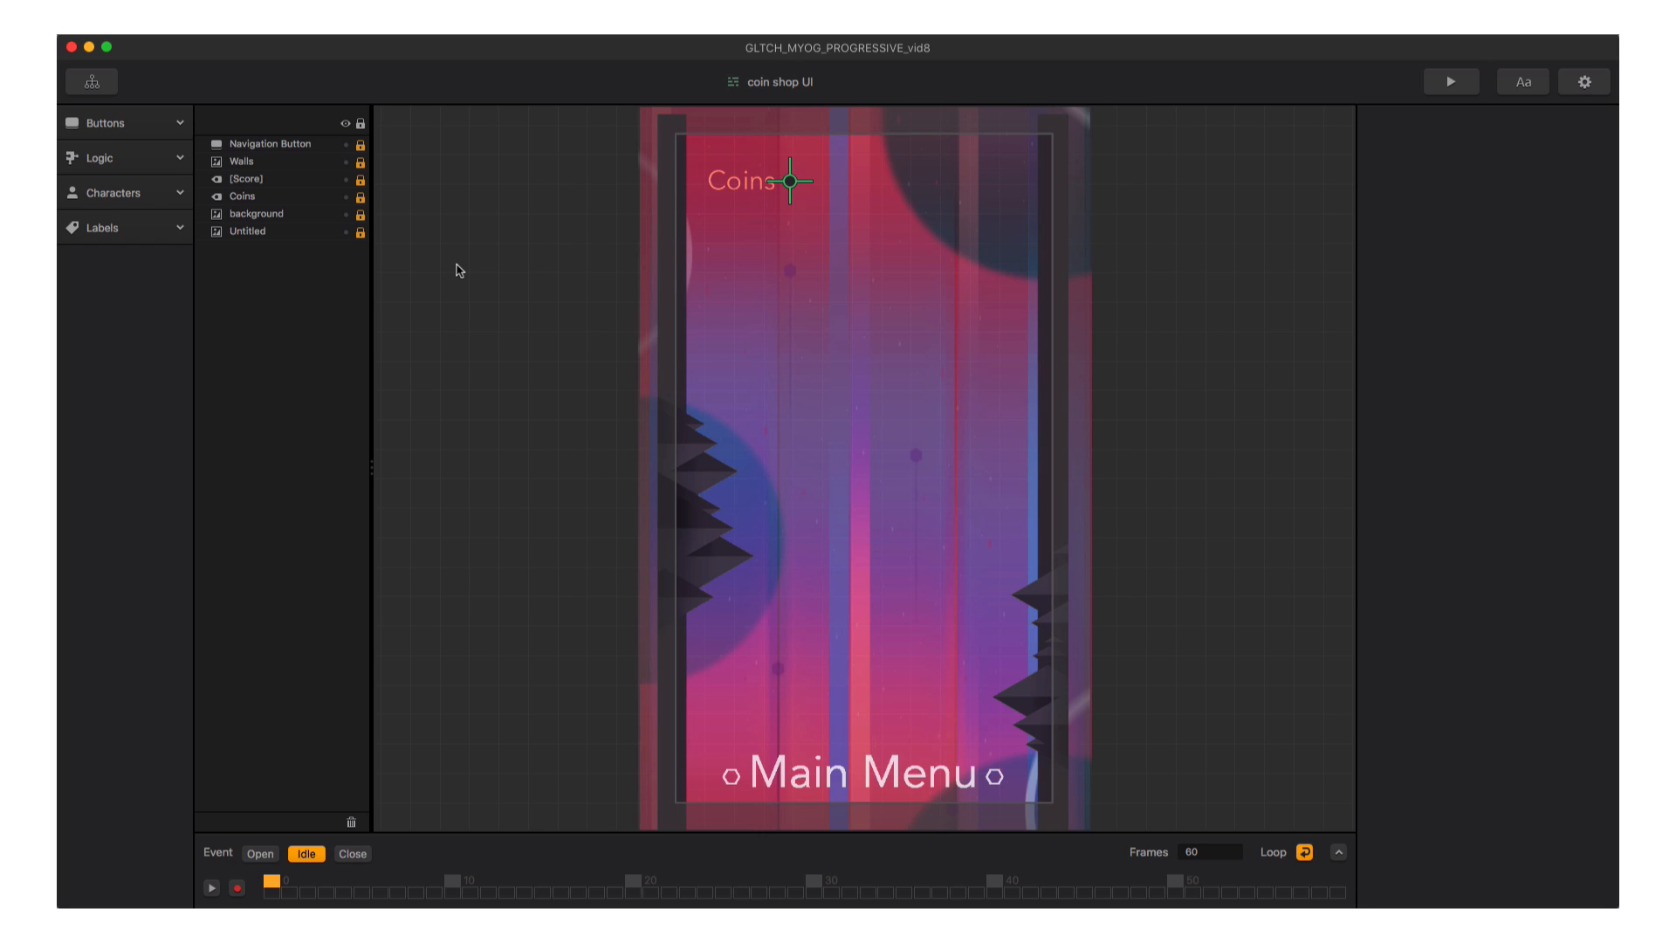
{"action": "mouse_move", "coordinate": [427, 268]}
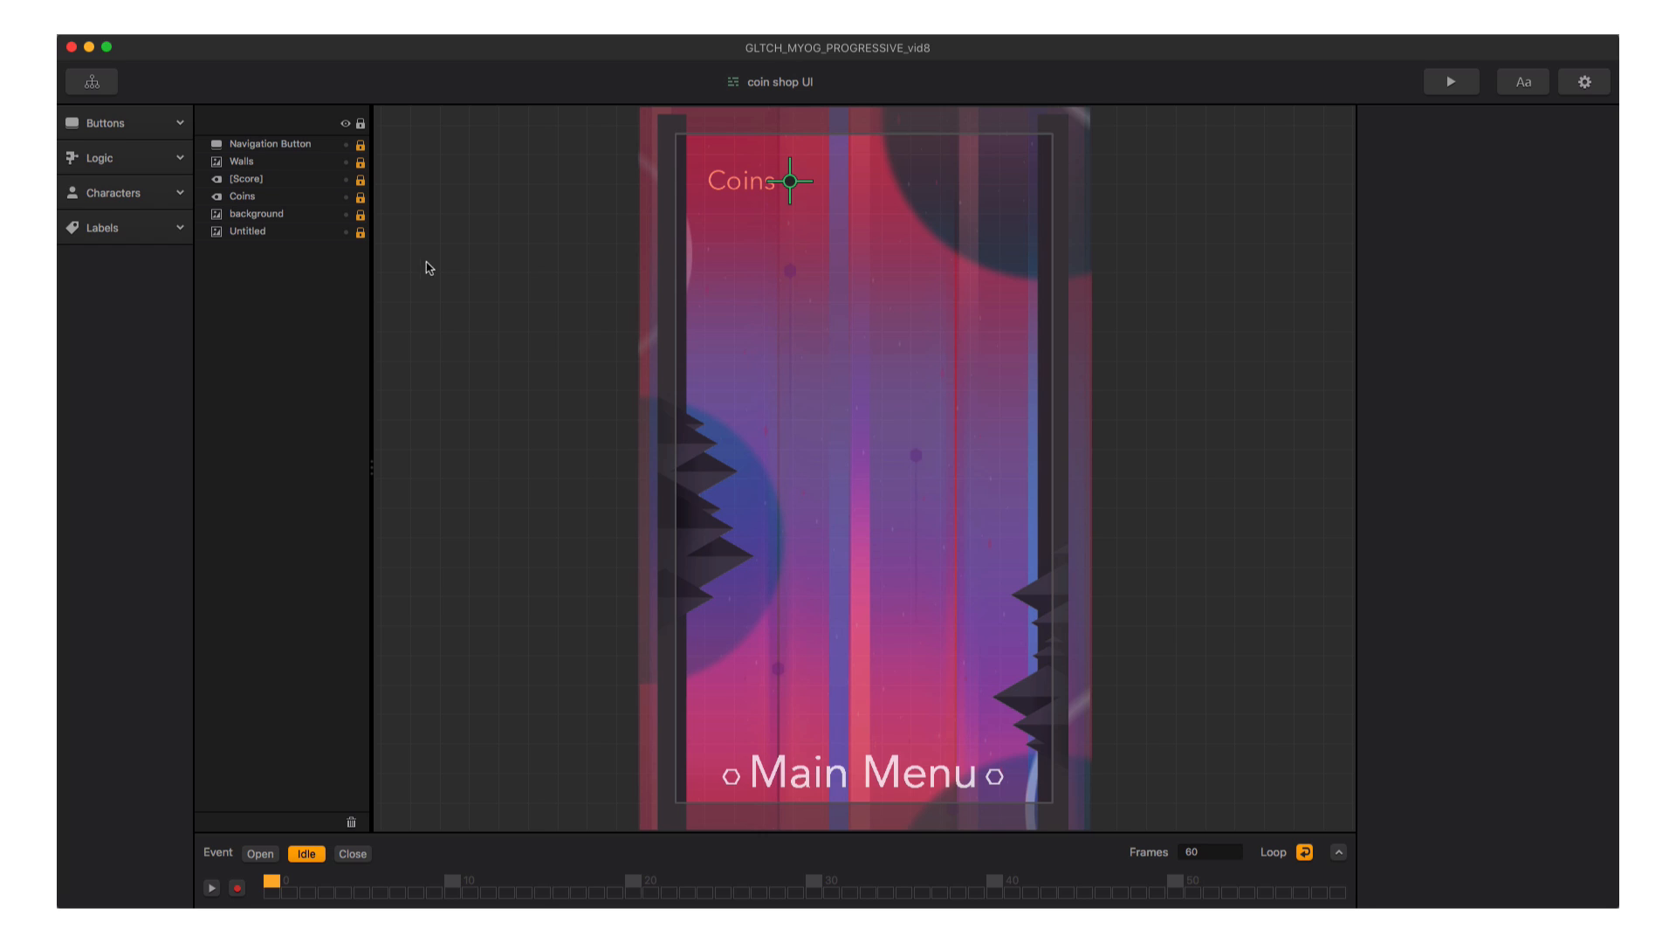
Leave the coin shop screen back to the mind map for World 1 Orig.
{"action": "left_click", "coordinate": [91, 81]}
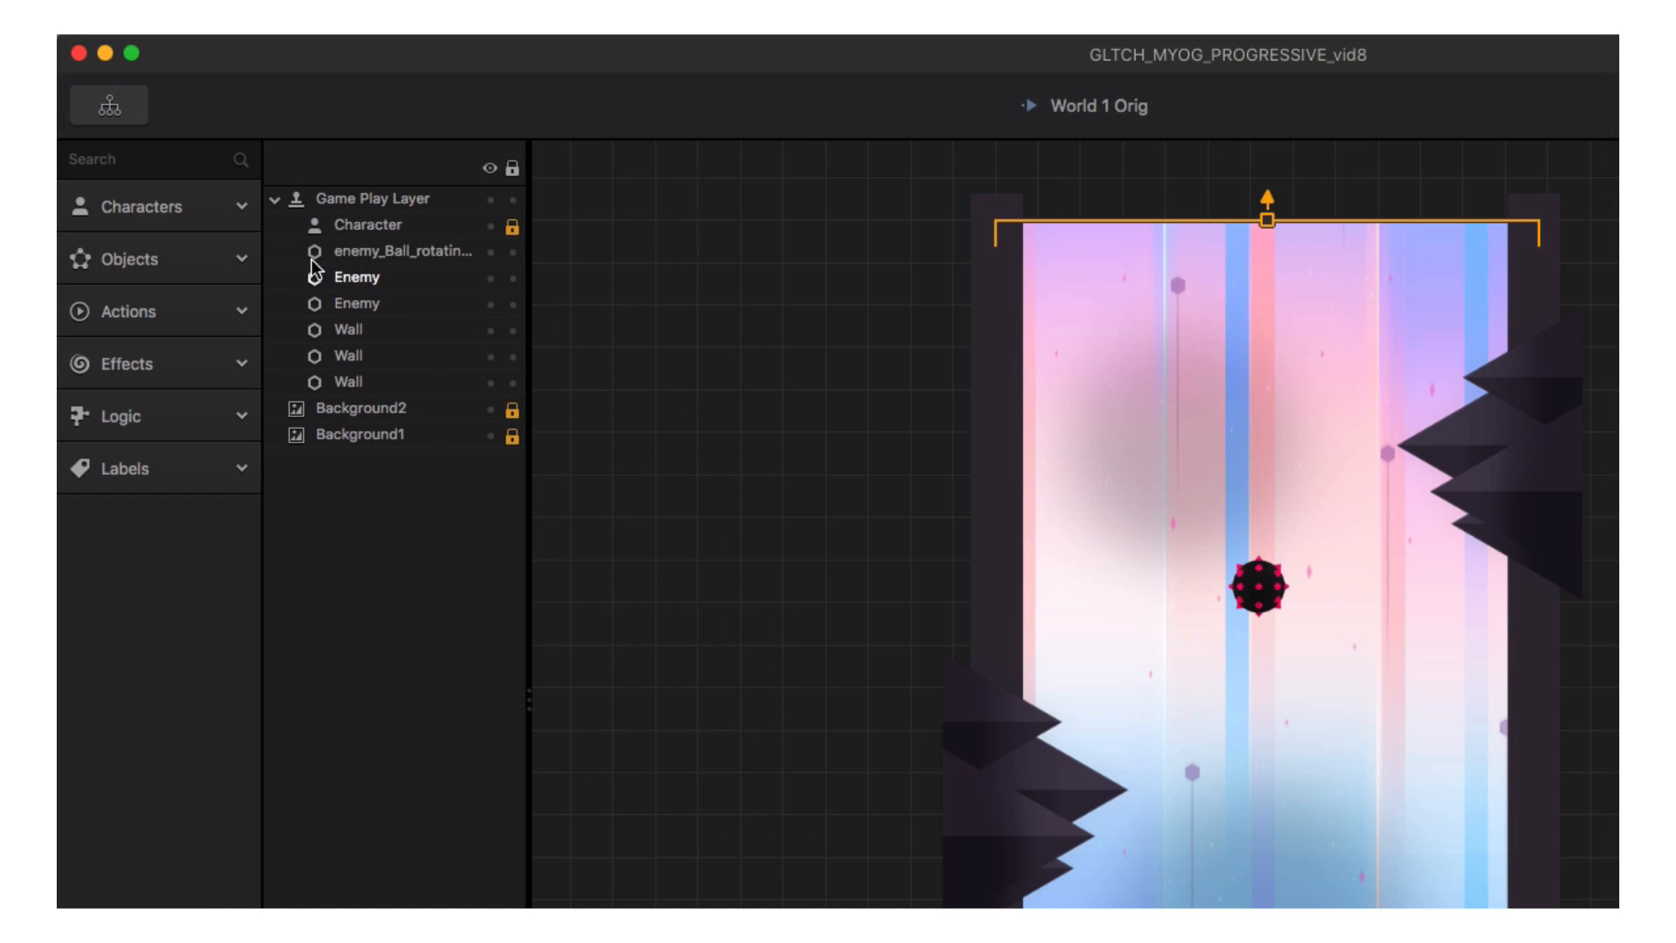
Rename the pink character 'Pink' and fit the orange character's collision circle to its sprite.
{"action": "left_click", "coordinate": [128, 206]}
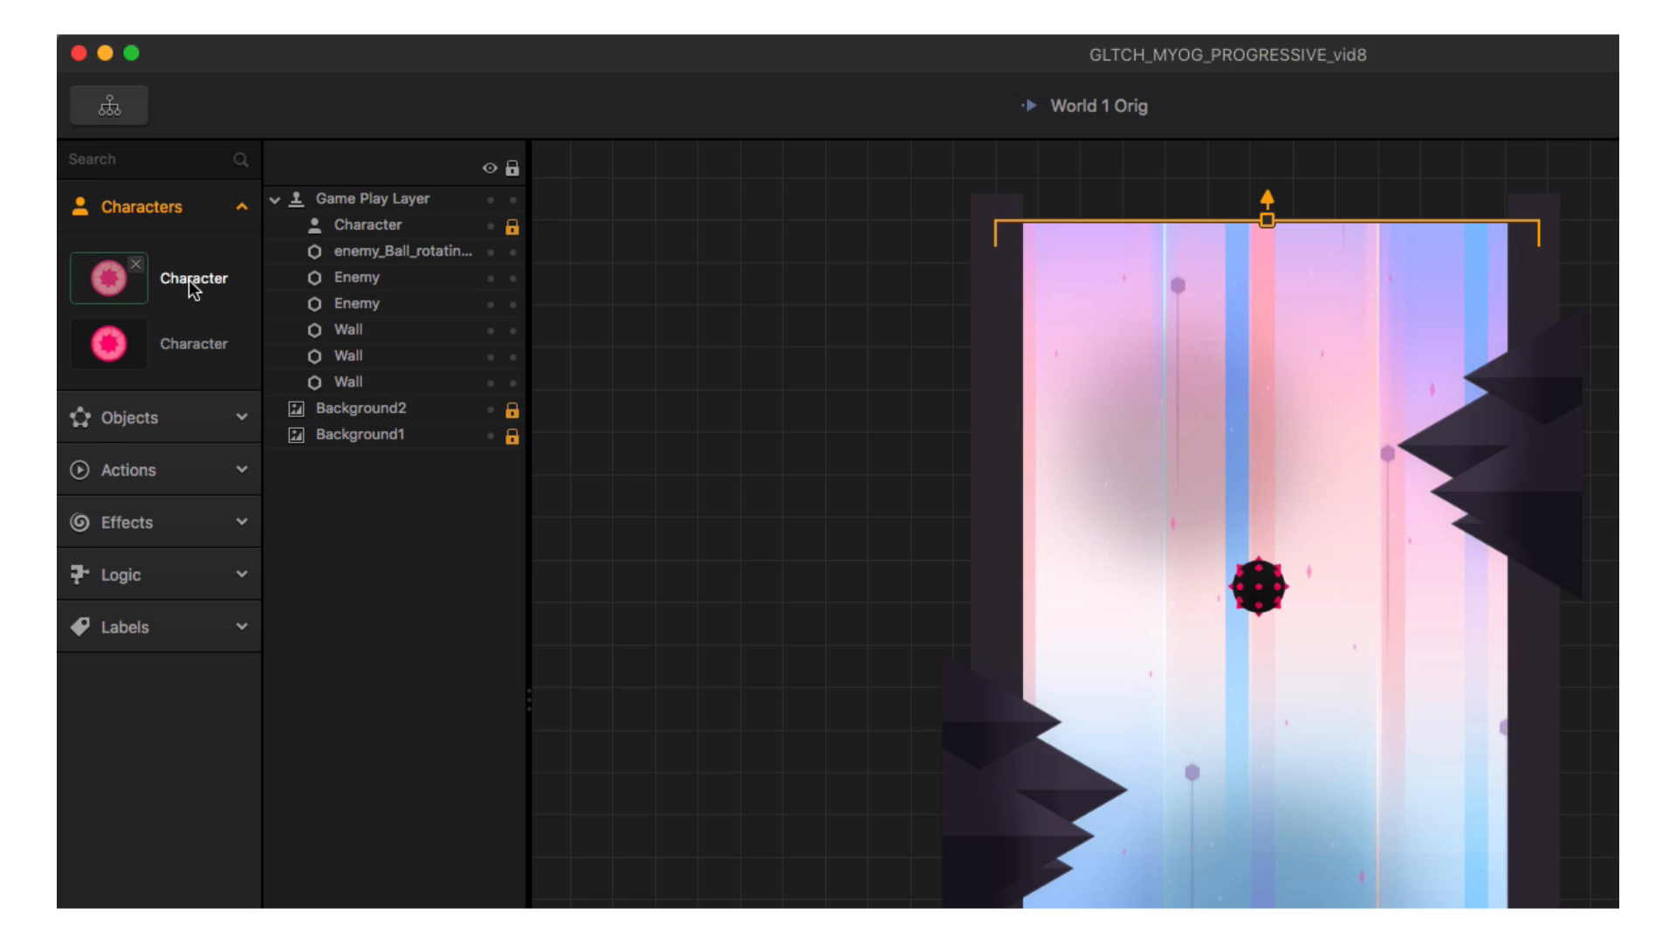
{"action": "mouse_move", "coordinate": [221, 291]}
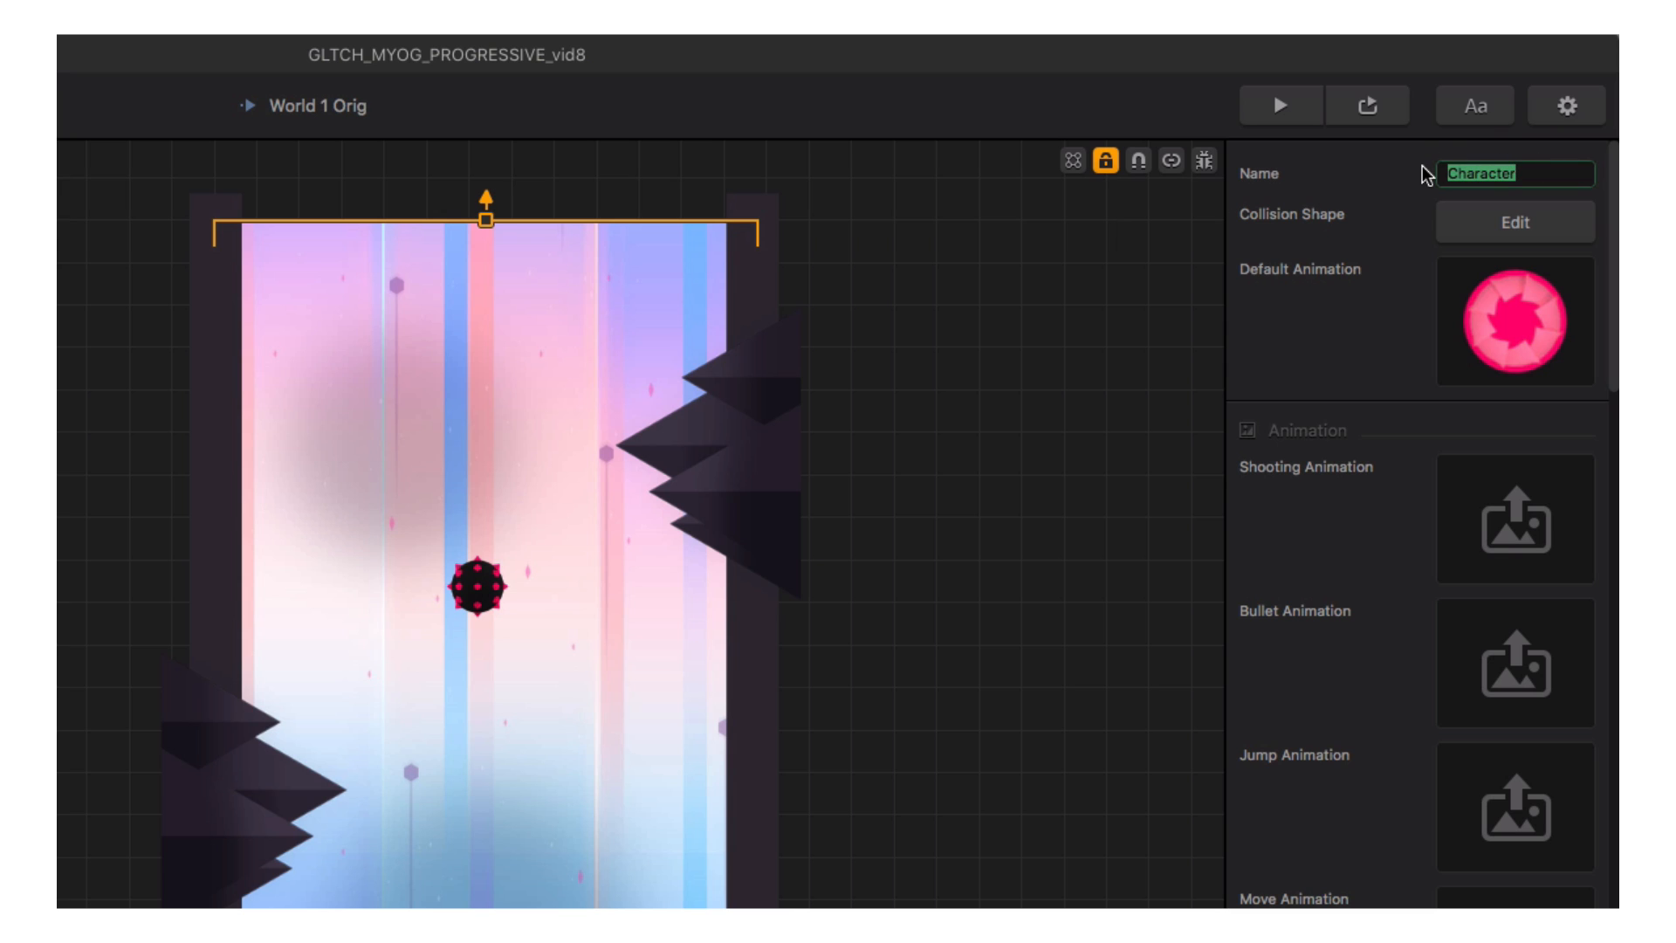
{"action": "type", "text": "Pink"}
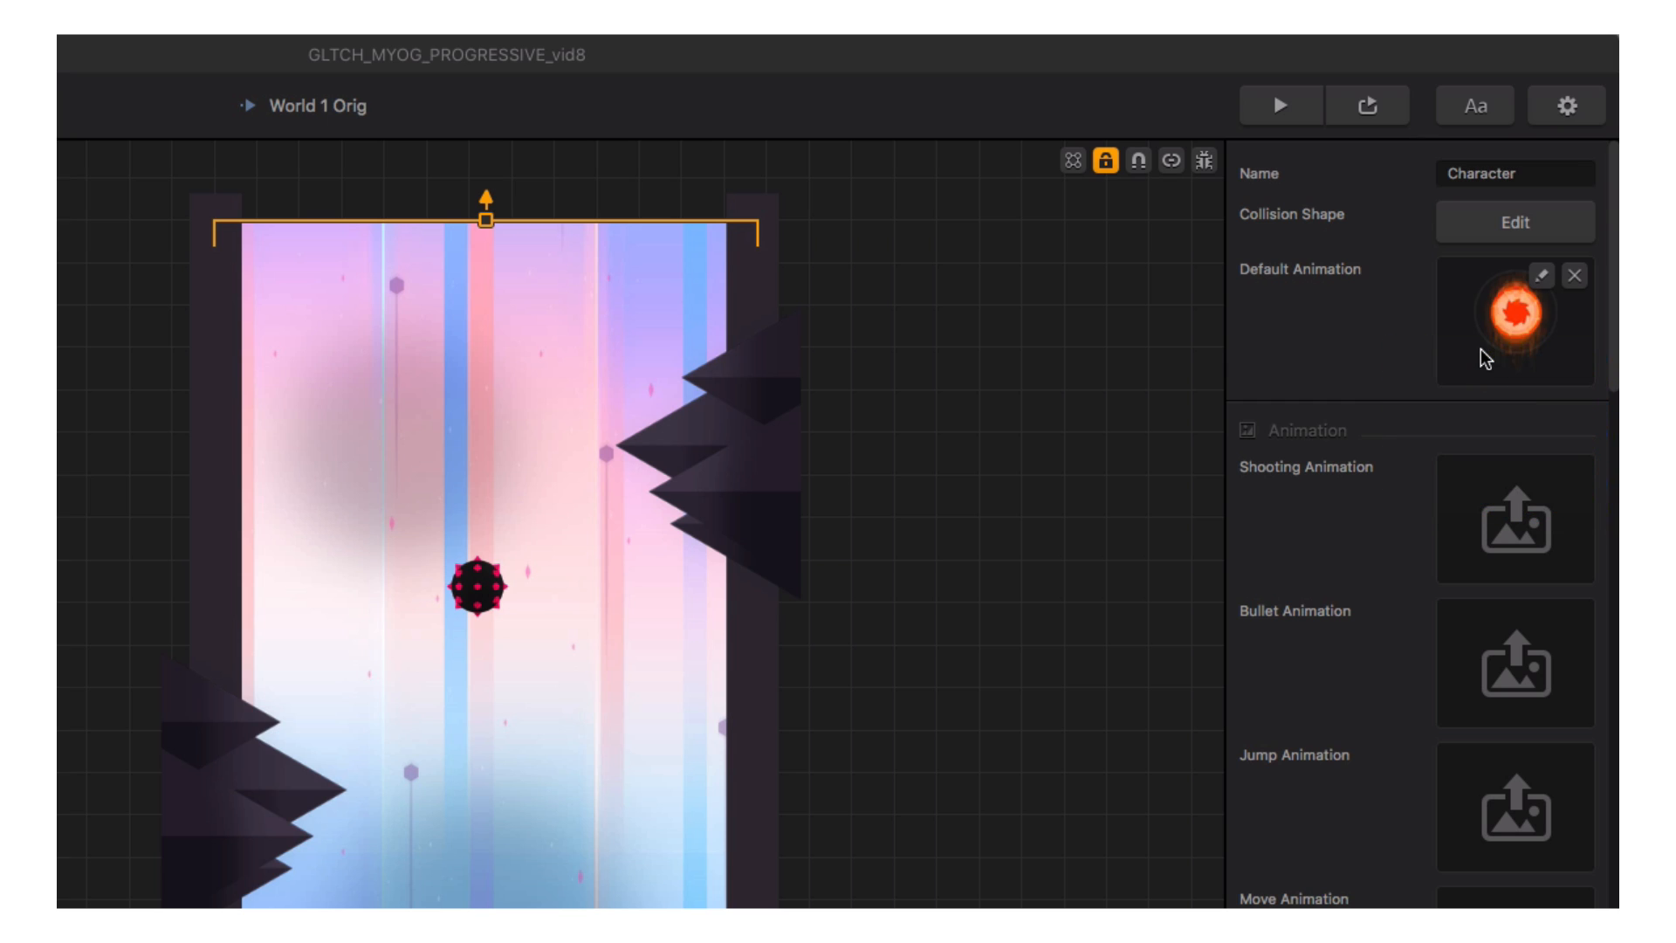
{"action": "left_click", "coordinate": [1515, 173]}
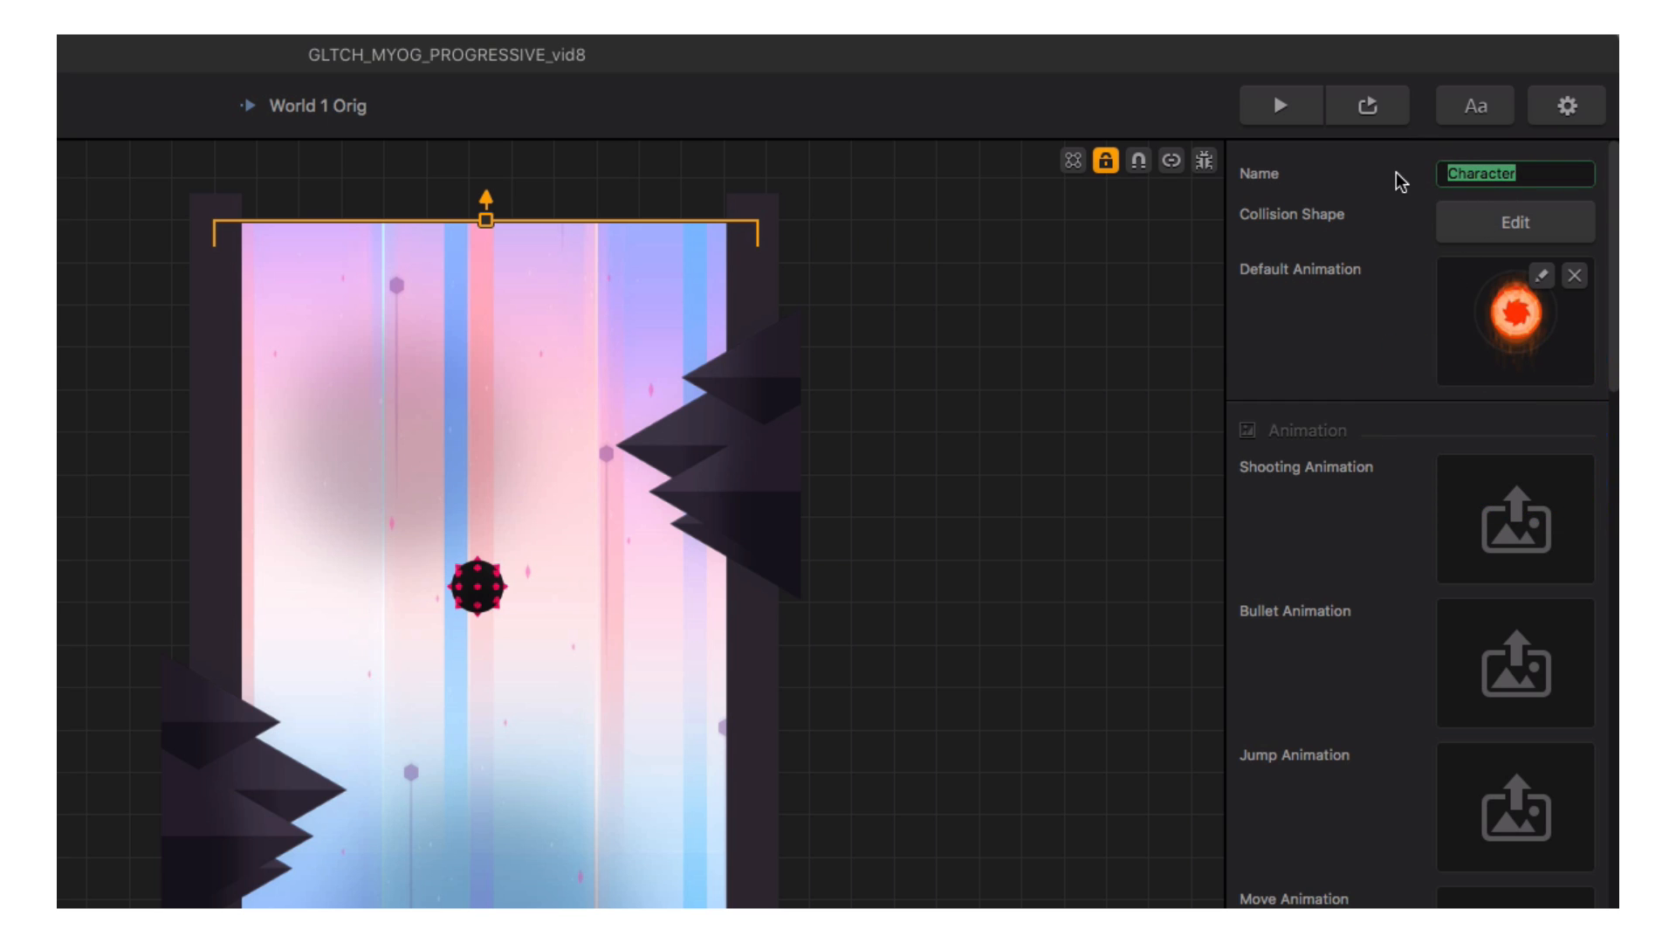
{"action": "left_click", "coordinate": [1514, 221]}
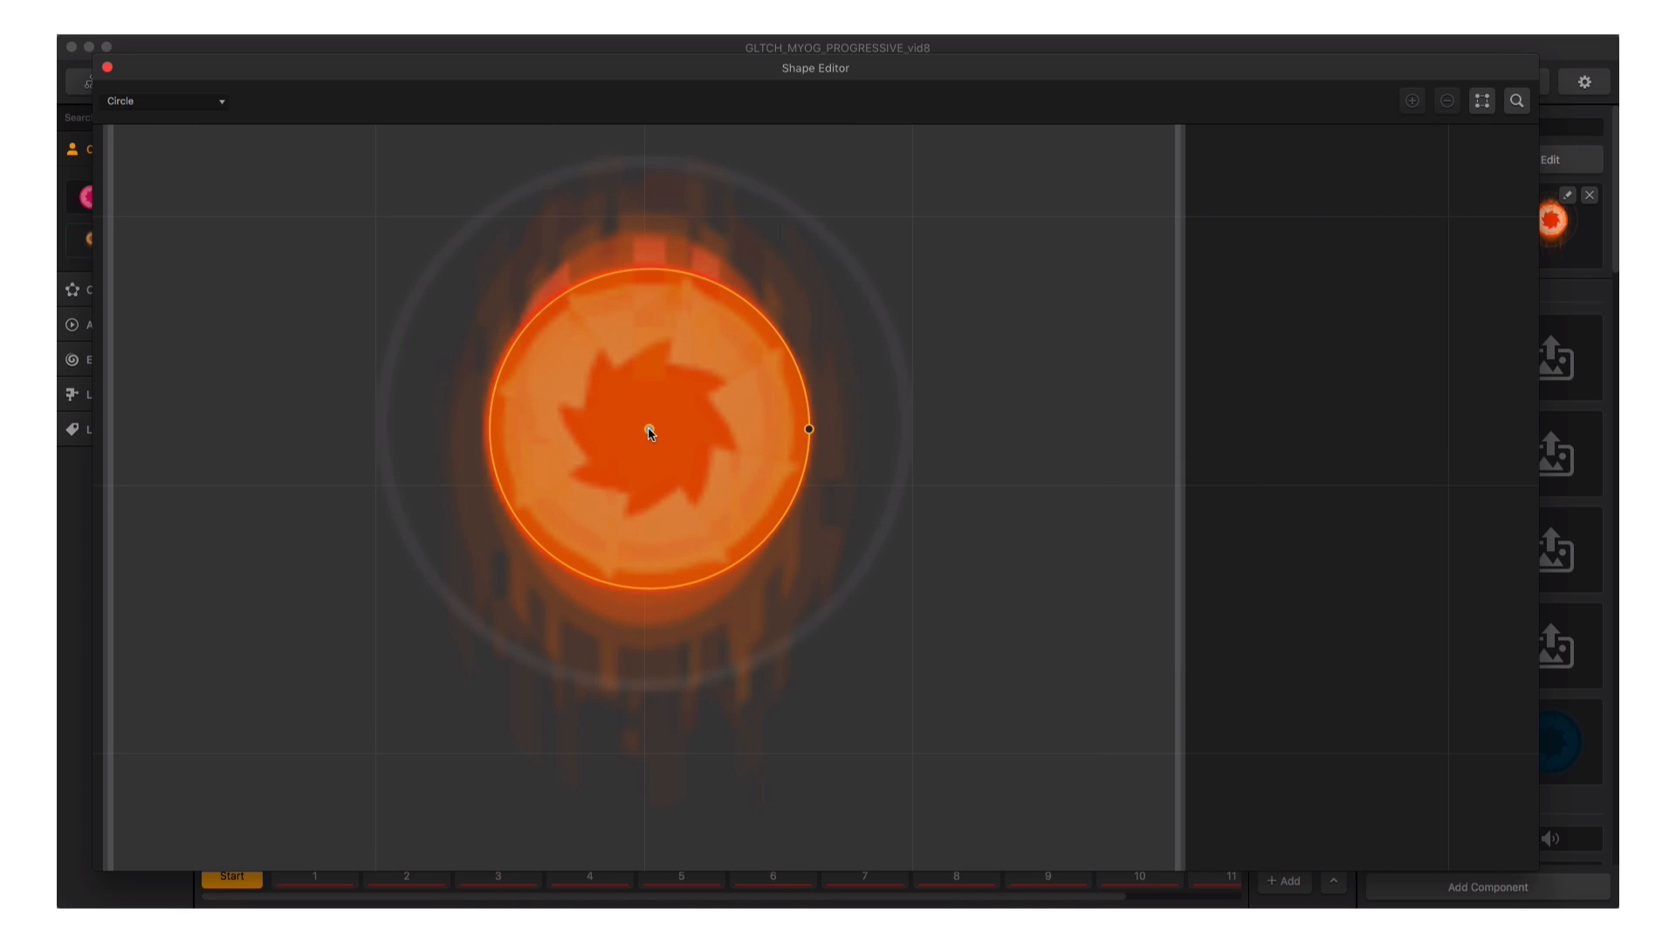
{"action": "left_click", "coordinate": [106, 67]}
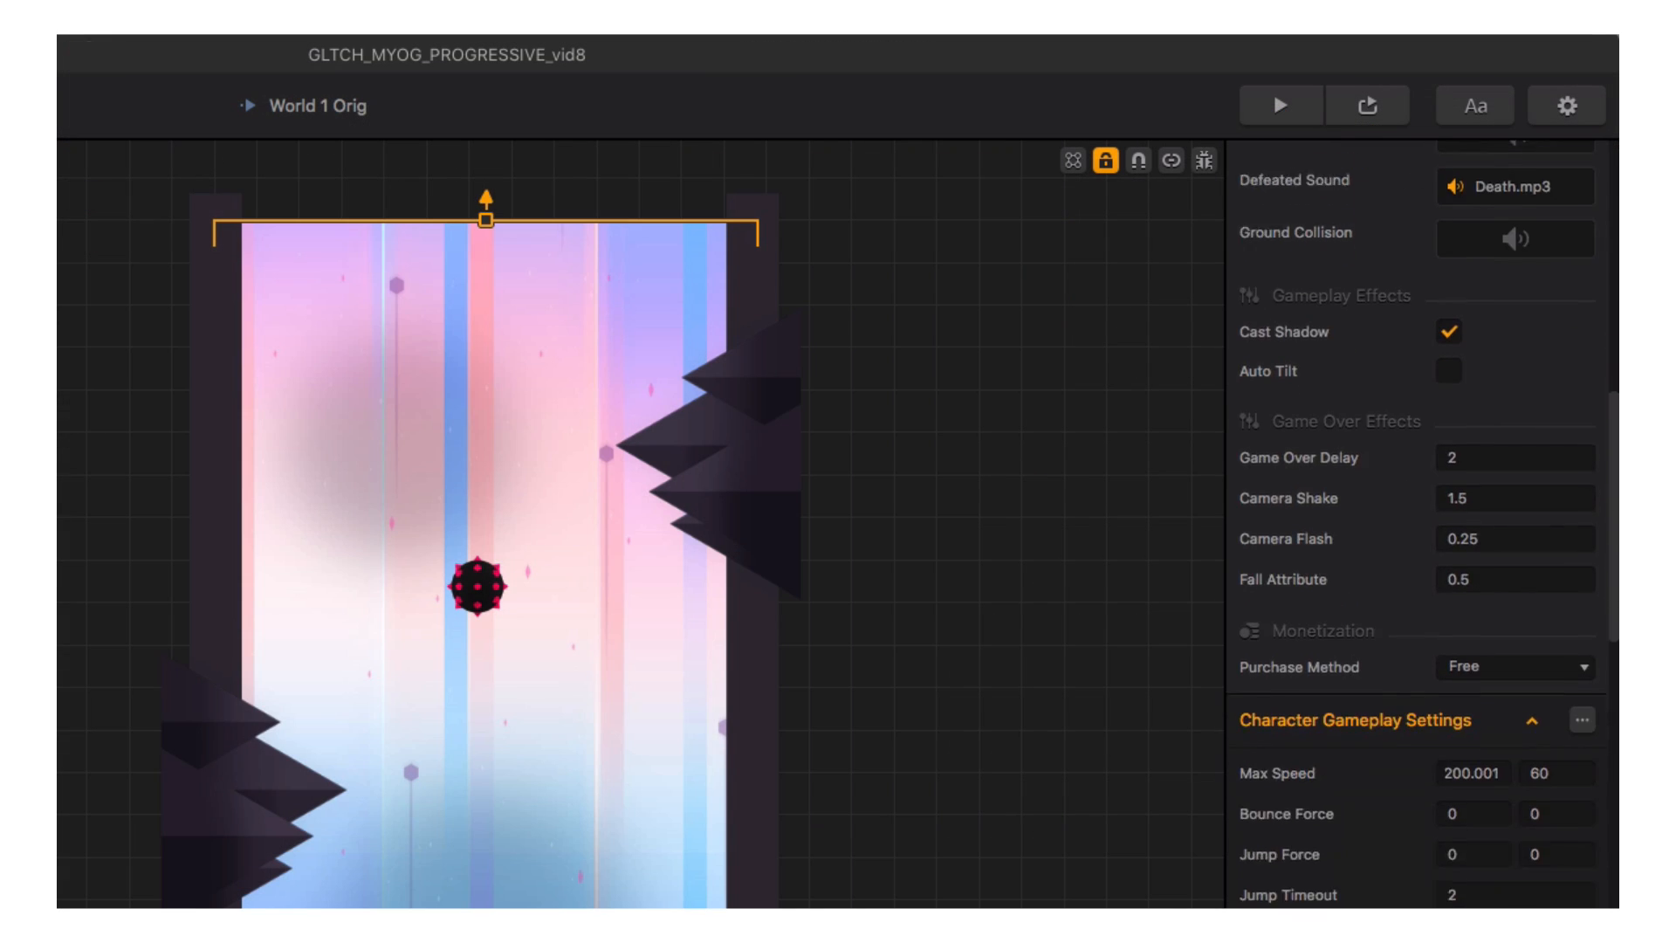
Make the orange character purchasable with In Game Currency at price 10.
{"action": "scroll", "scroll_direction": "down", "scroll_amount": 3}
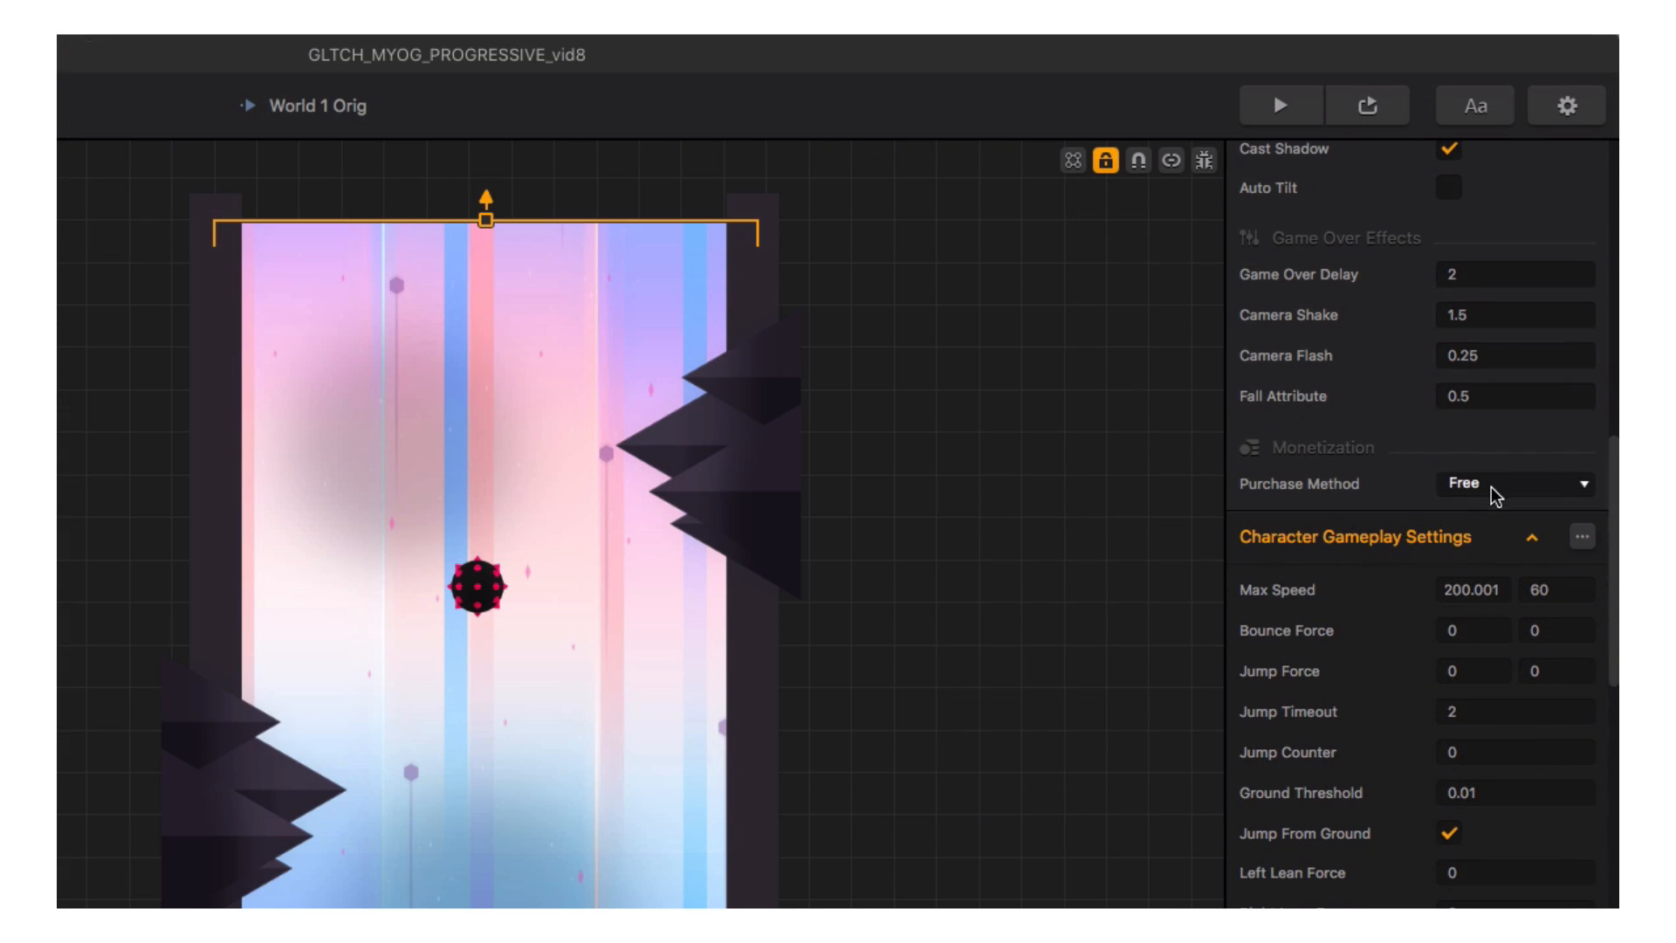
{"action": "left_click", "coordinate": [1514, 483]}
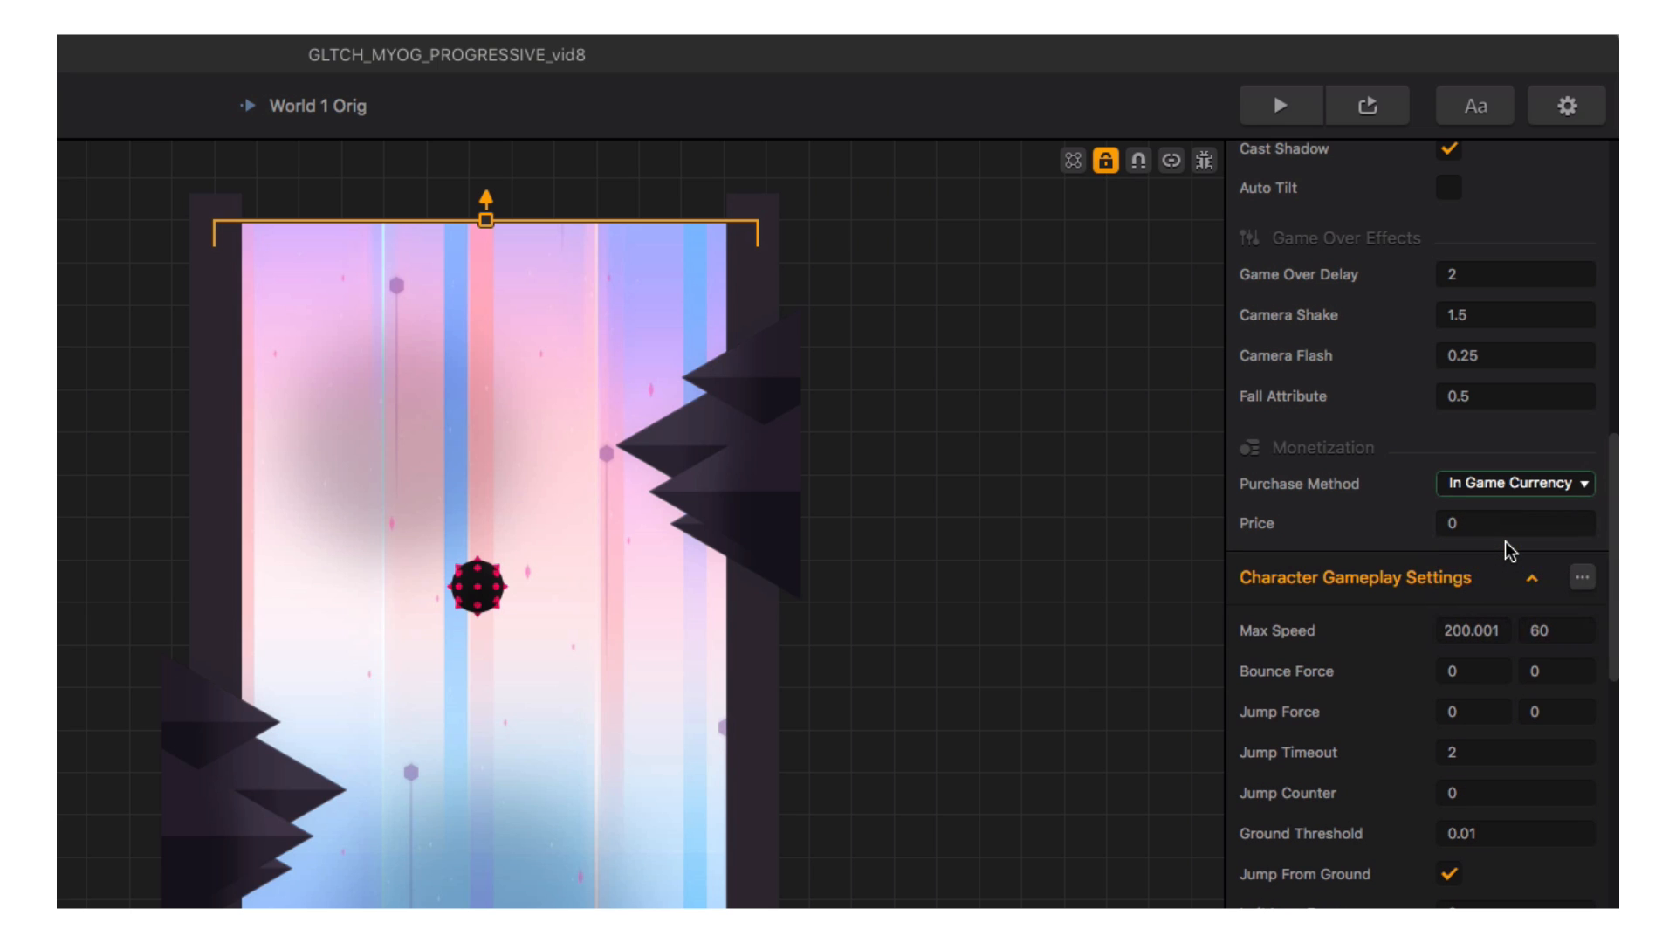
{"action": "left_click", "coordinate": [1514, 523]}
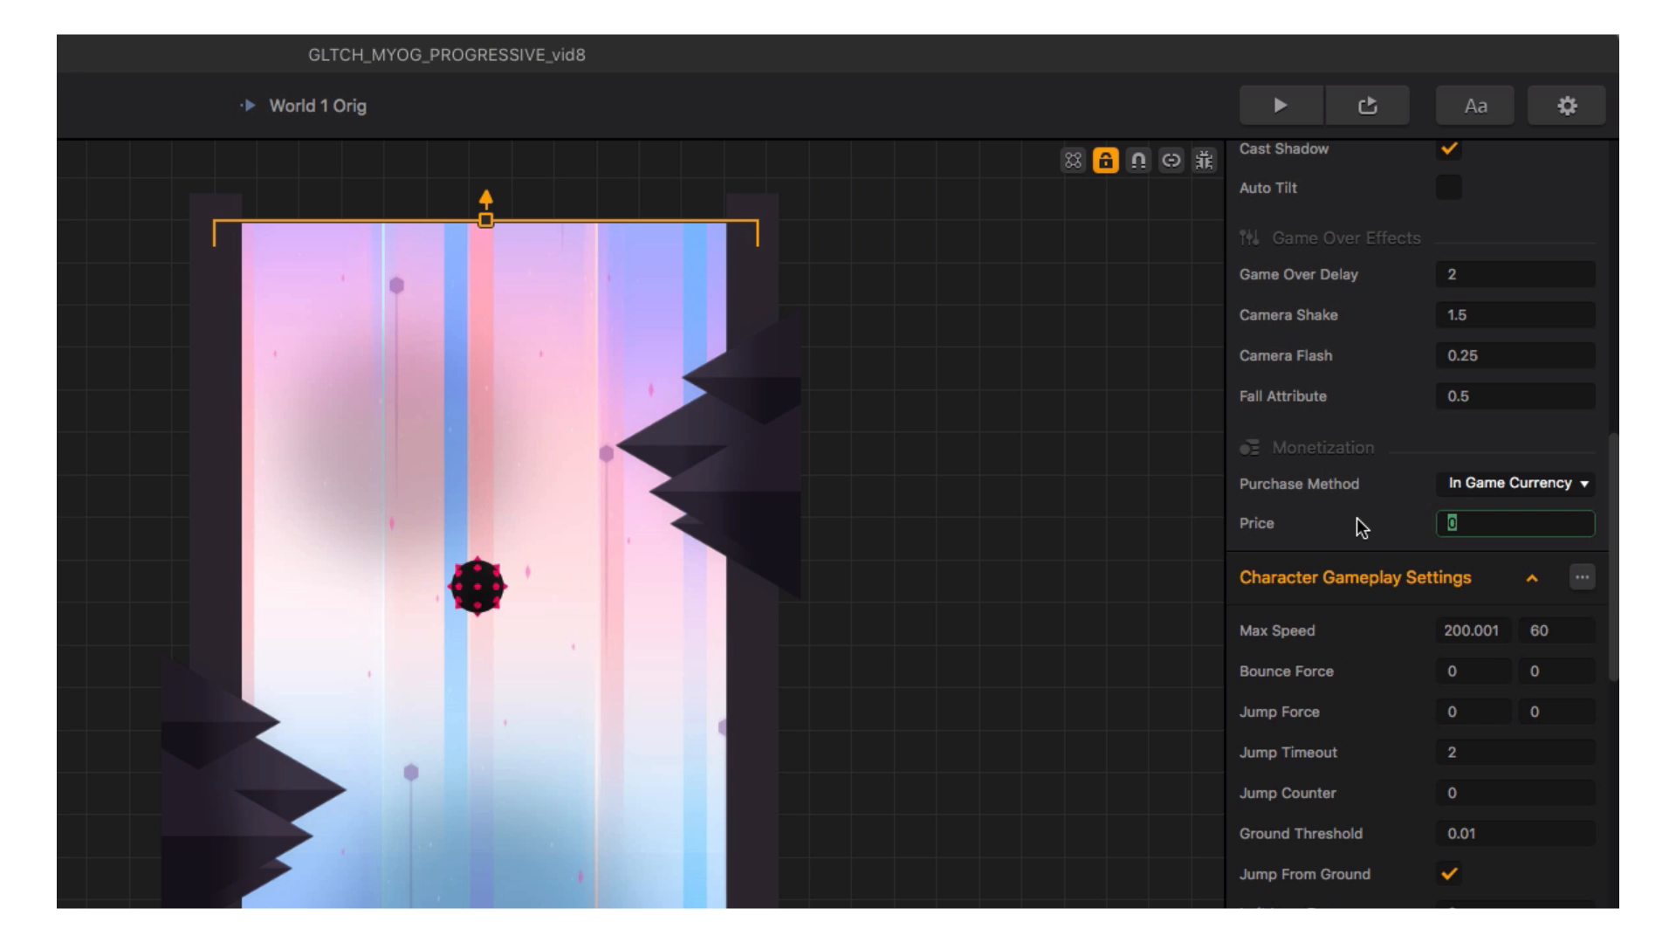
{"action": "type", "text": "10"}
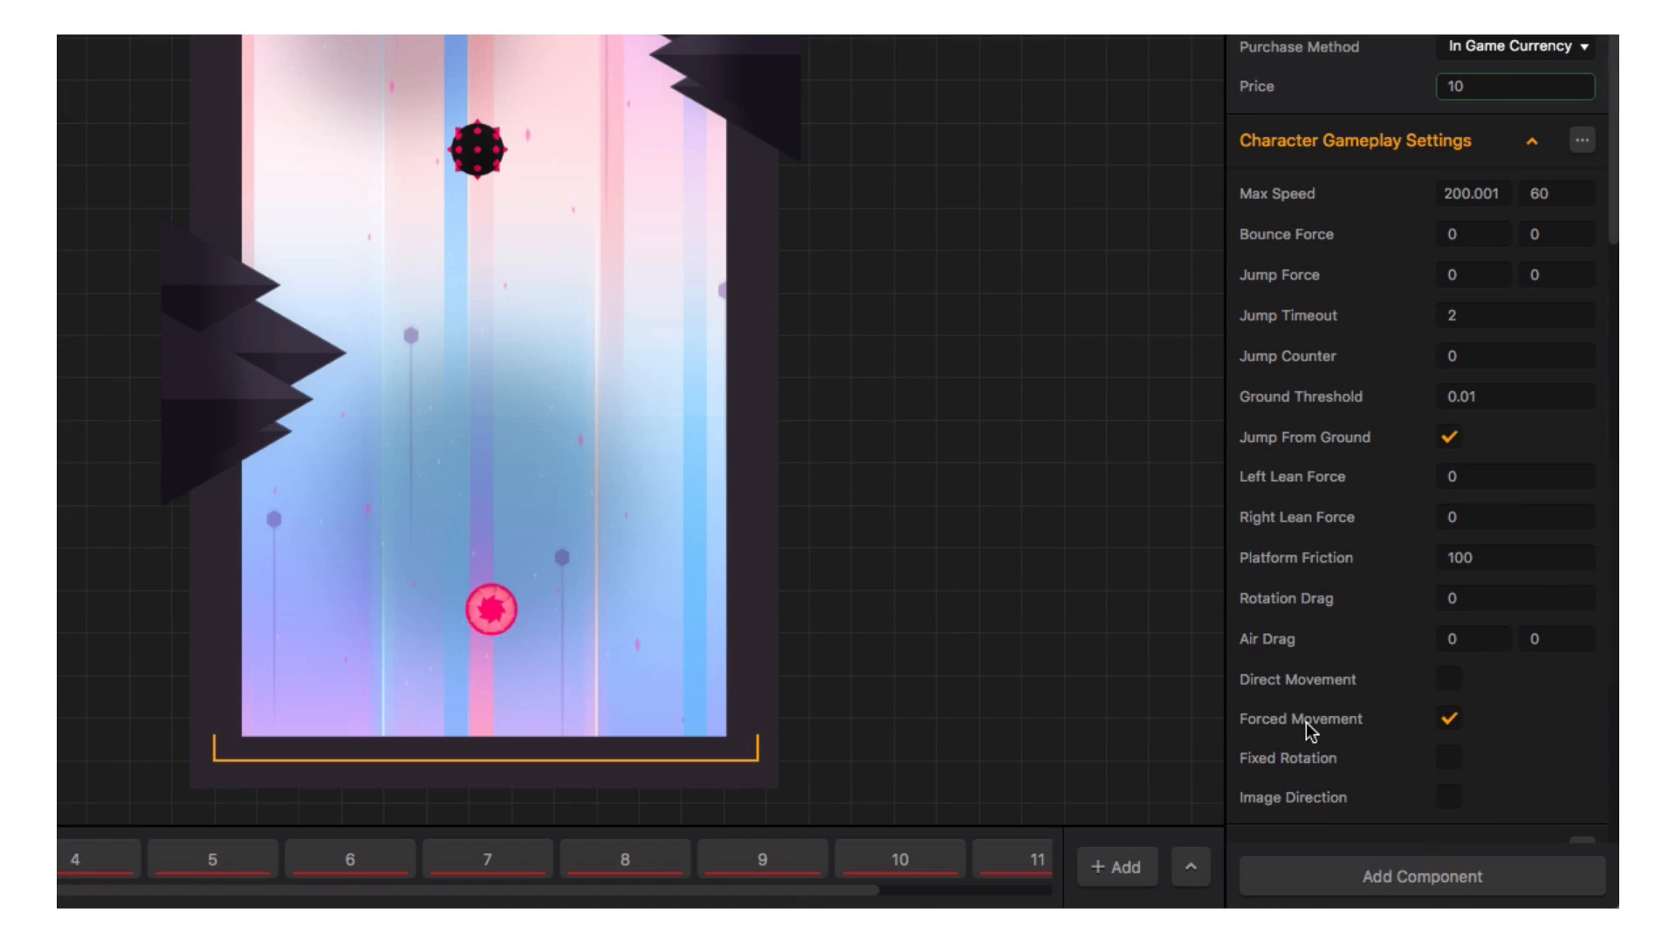
Add a Character Icon component using the orange image, then return to the World 1 Orig level.
{"action": "left_click", "coordinate": [1421, 876]}
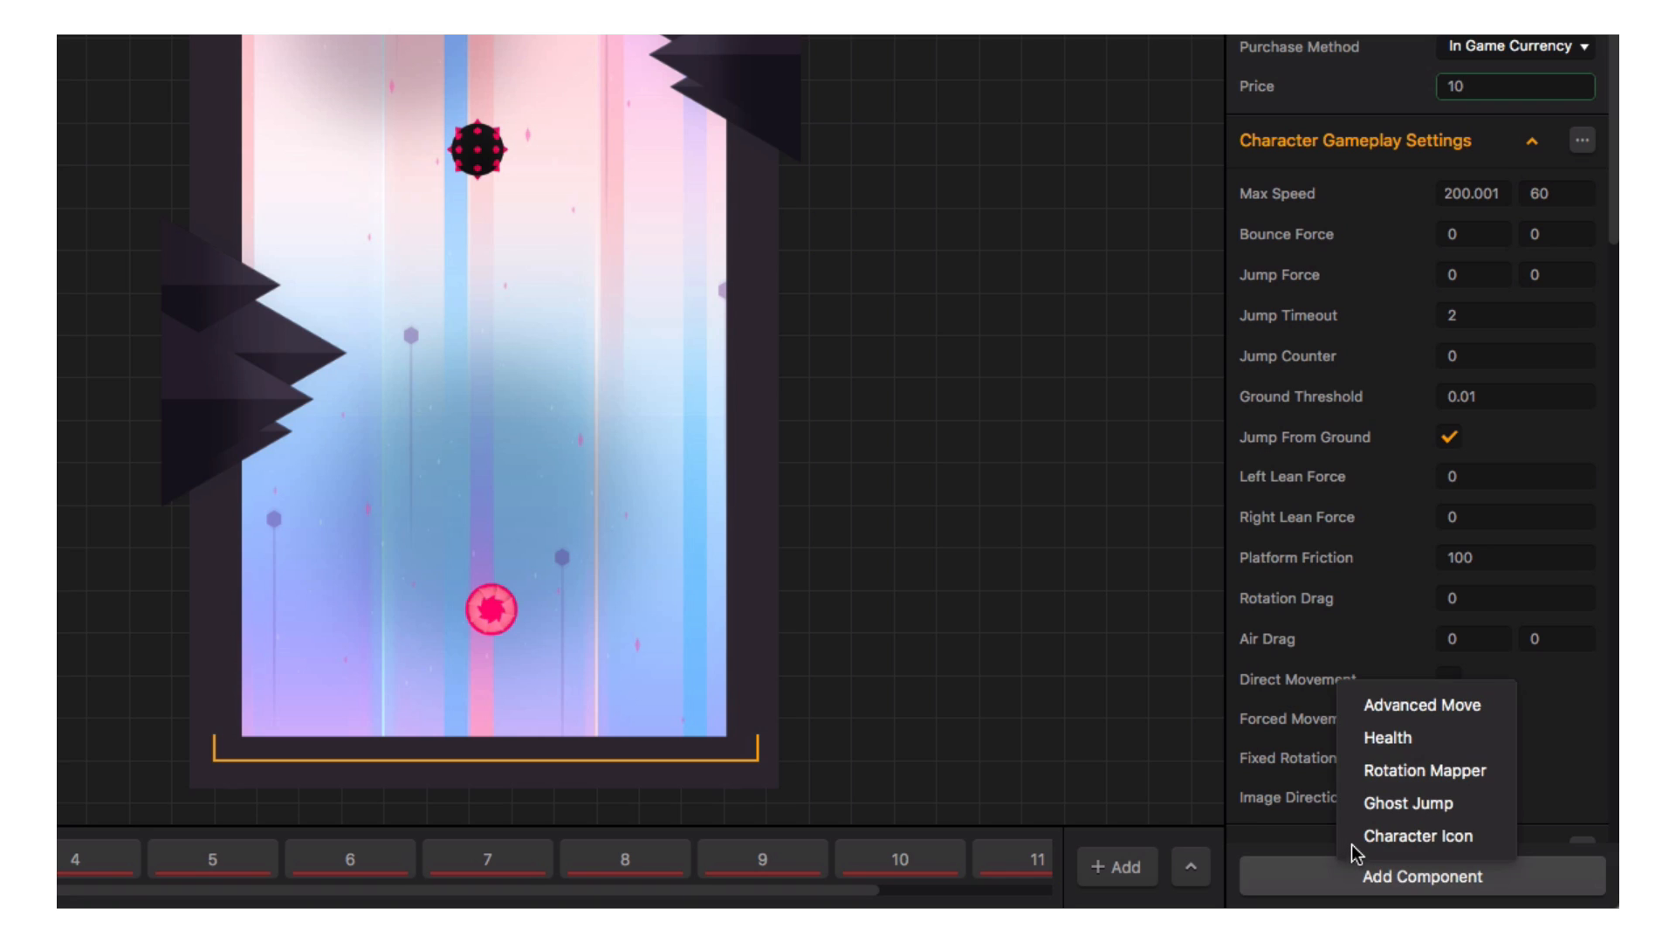
{"action": "left_click", "coordinate": [1417, 837]}
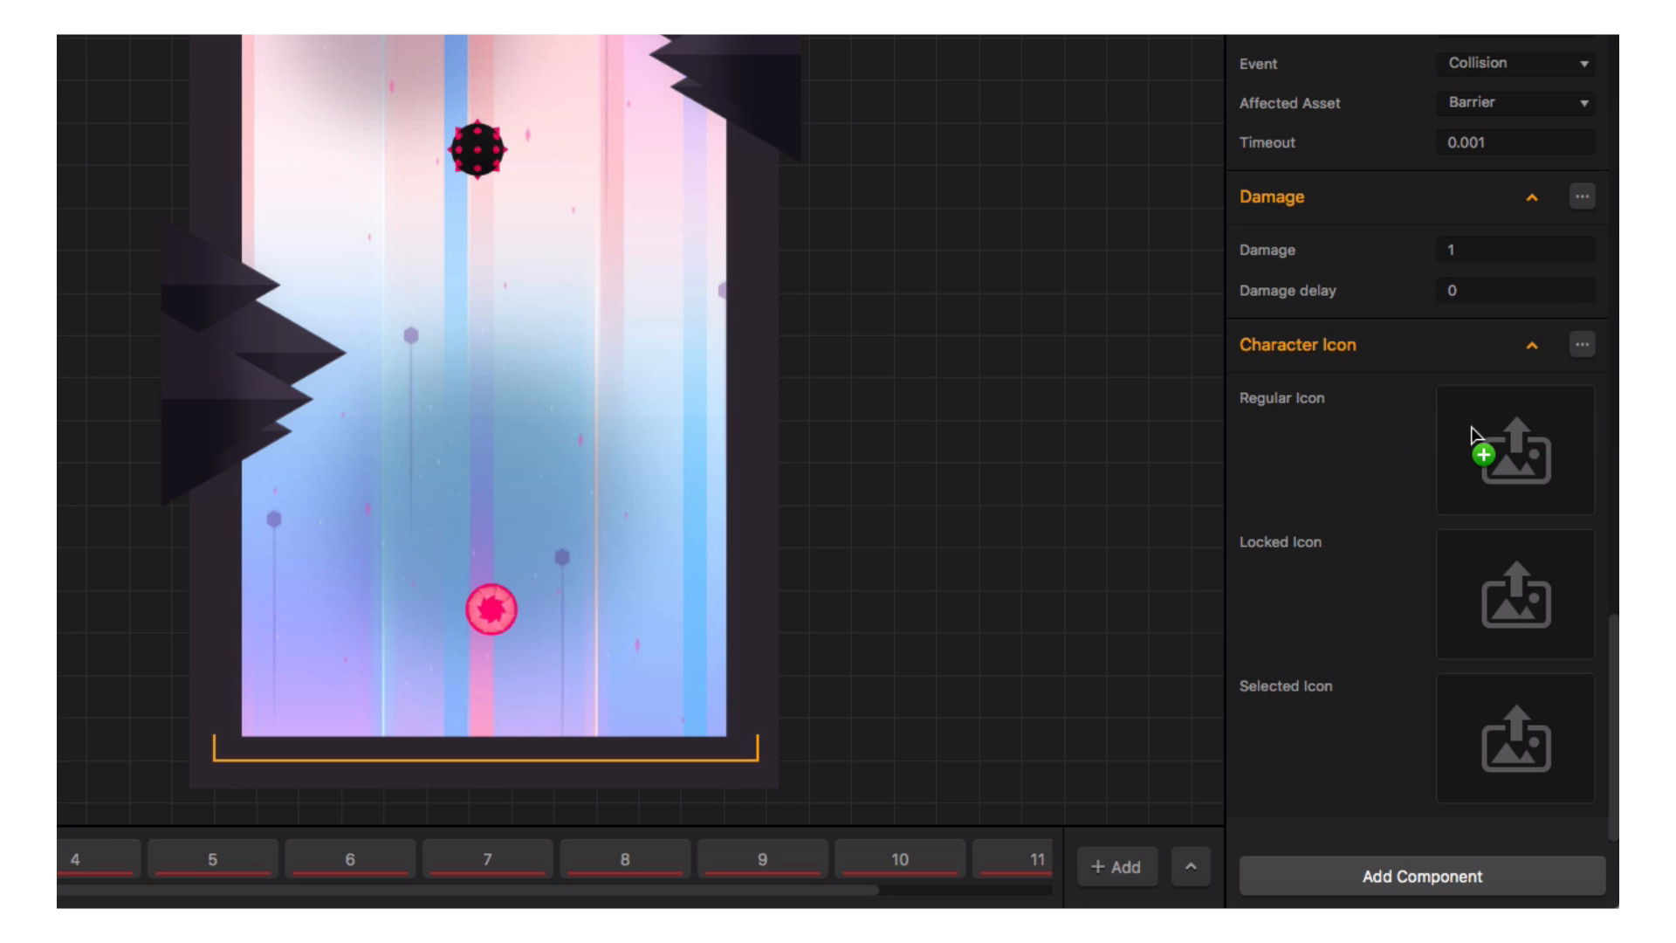
{"action": "left_click", "coordinate": [1514, 449]}
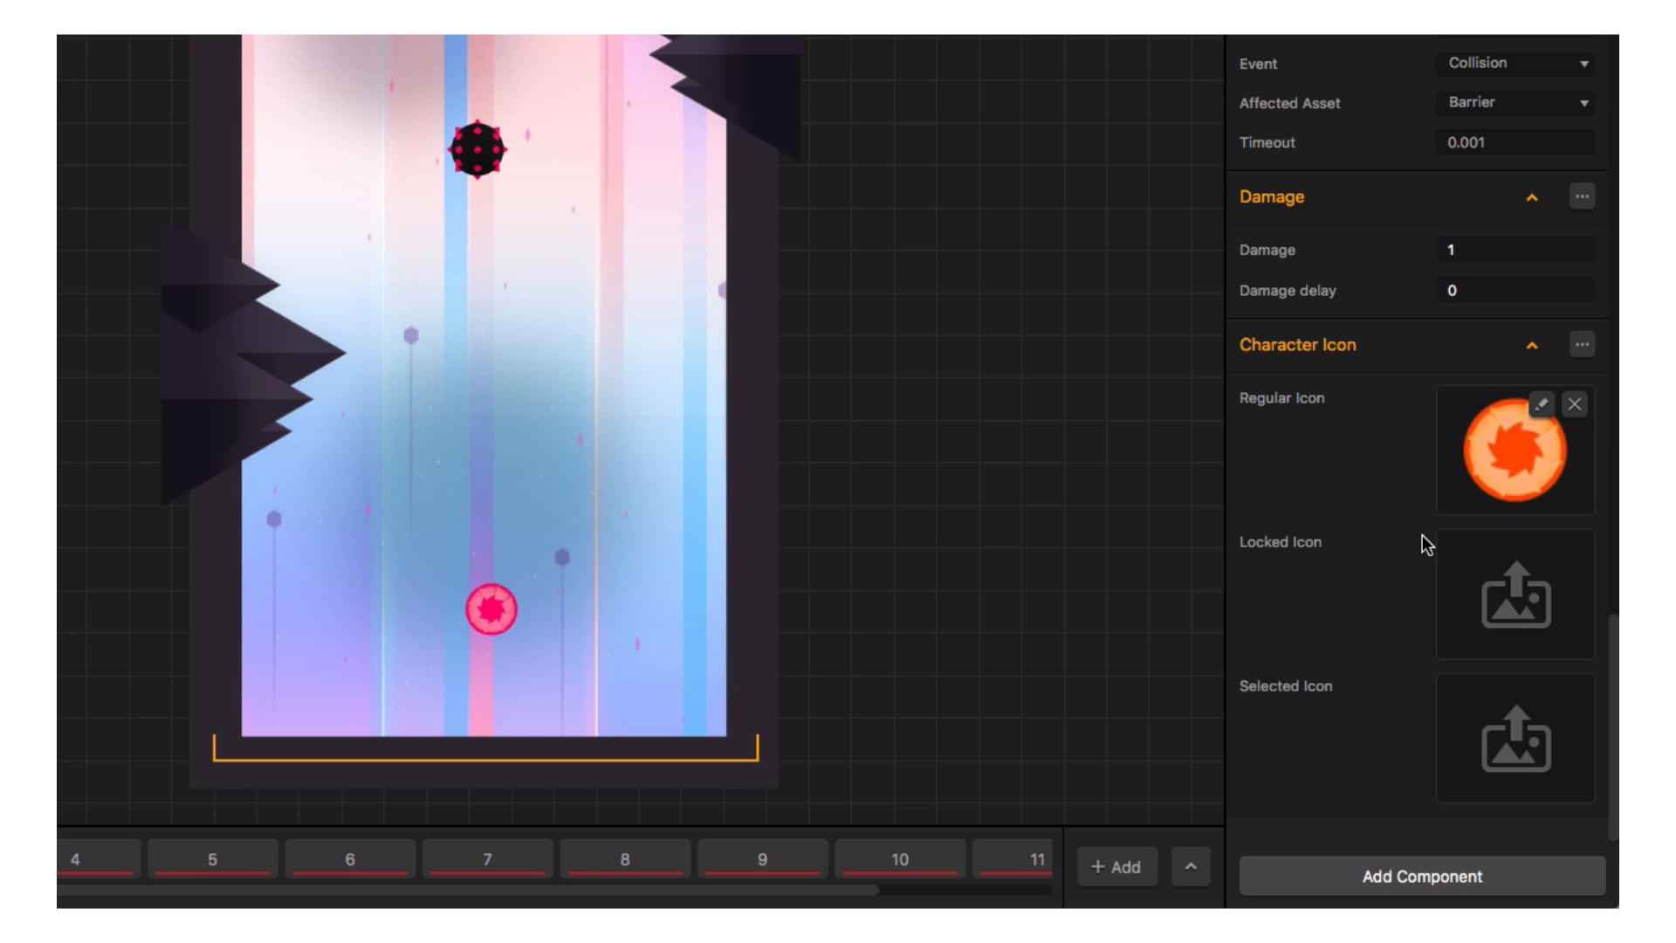
{"action": "mouse_move", "coordinate": [1424, 544]}
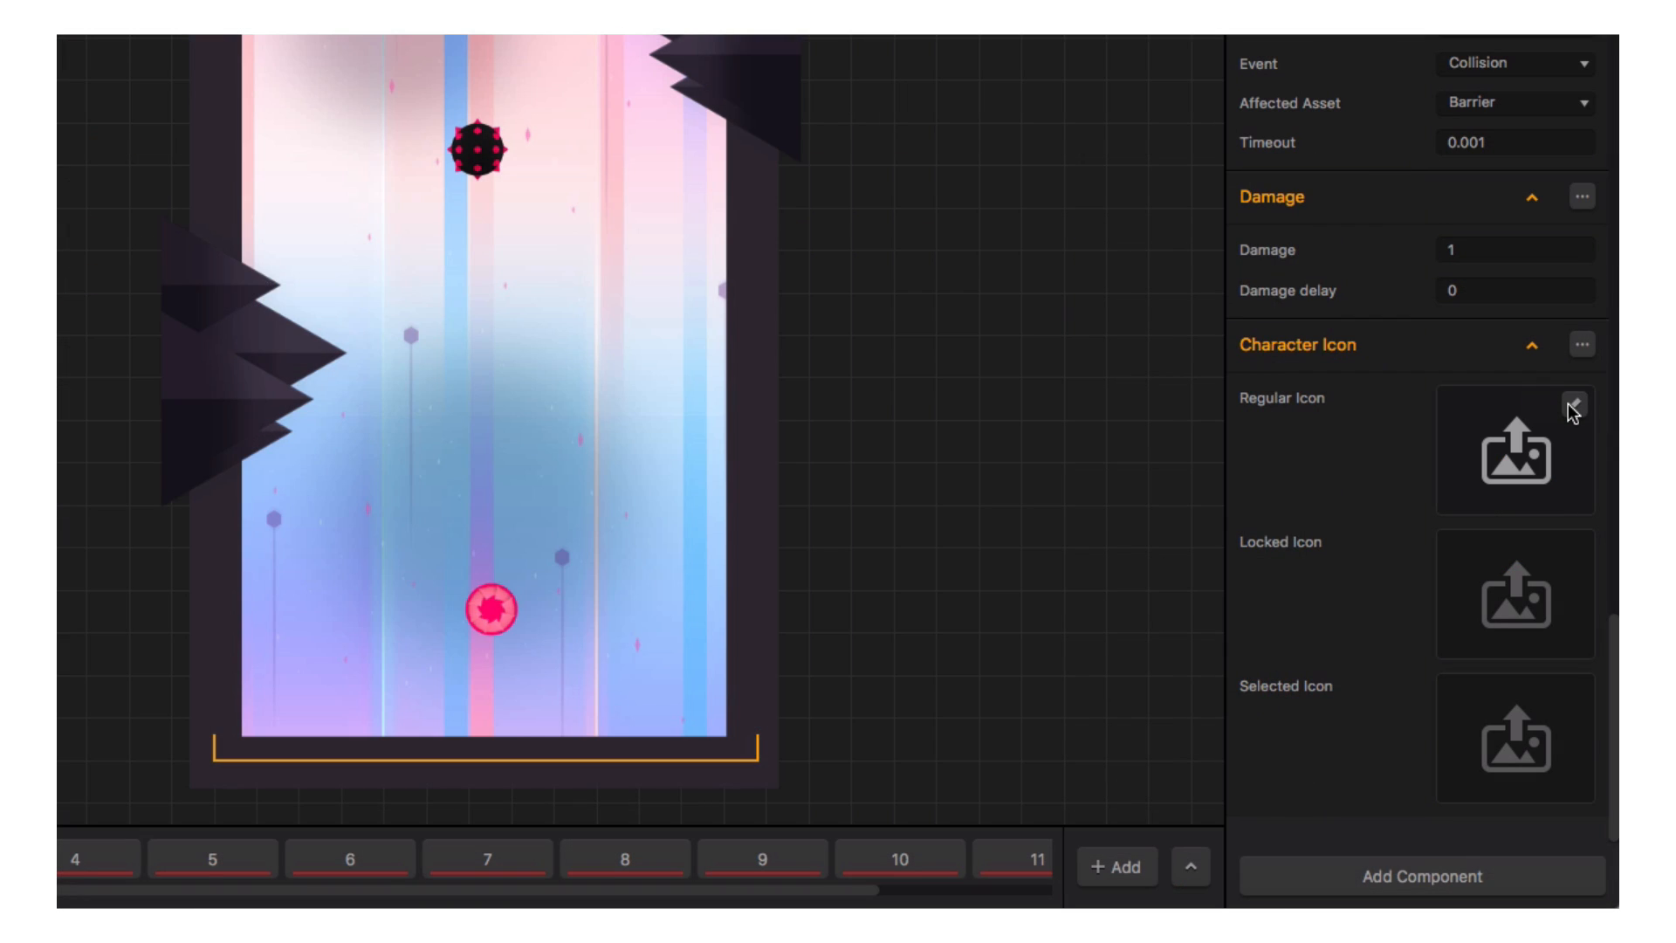
{"action": "left_click", "coordinate": [106, 105]}
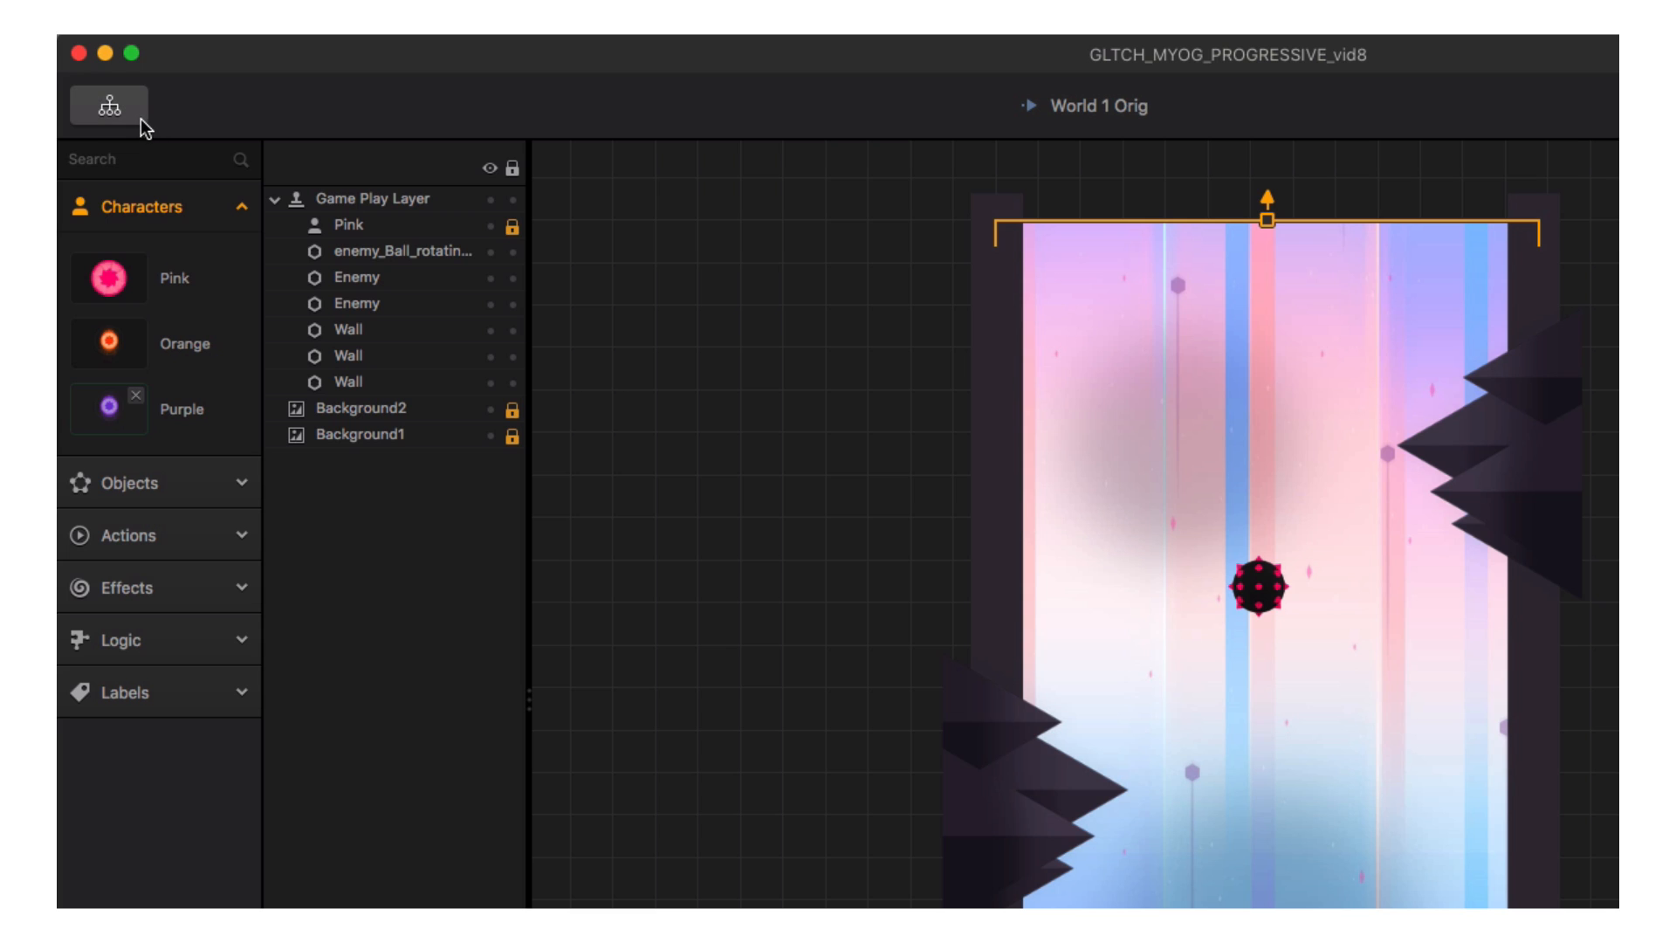
Reopen the coin shop UI from the mind map and expand its Characters elements.
{"action": "left_click", "coordinate": [90, 81]}
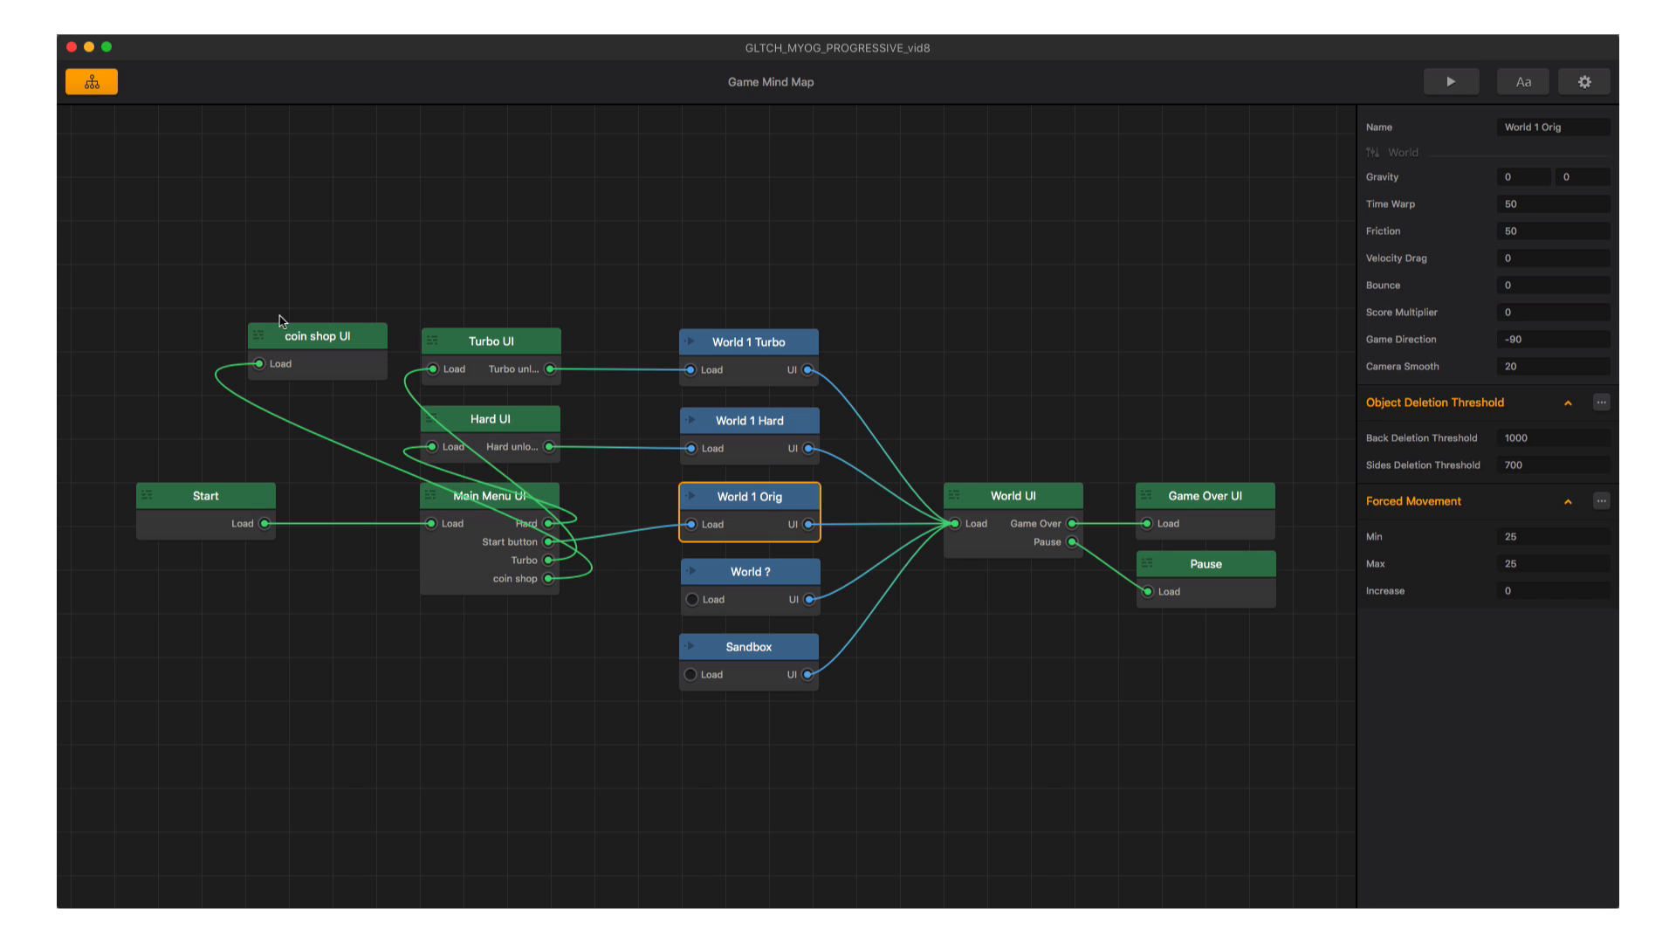
{"action": "double_click", "coordinate": [318, 335]}
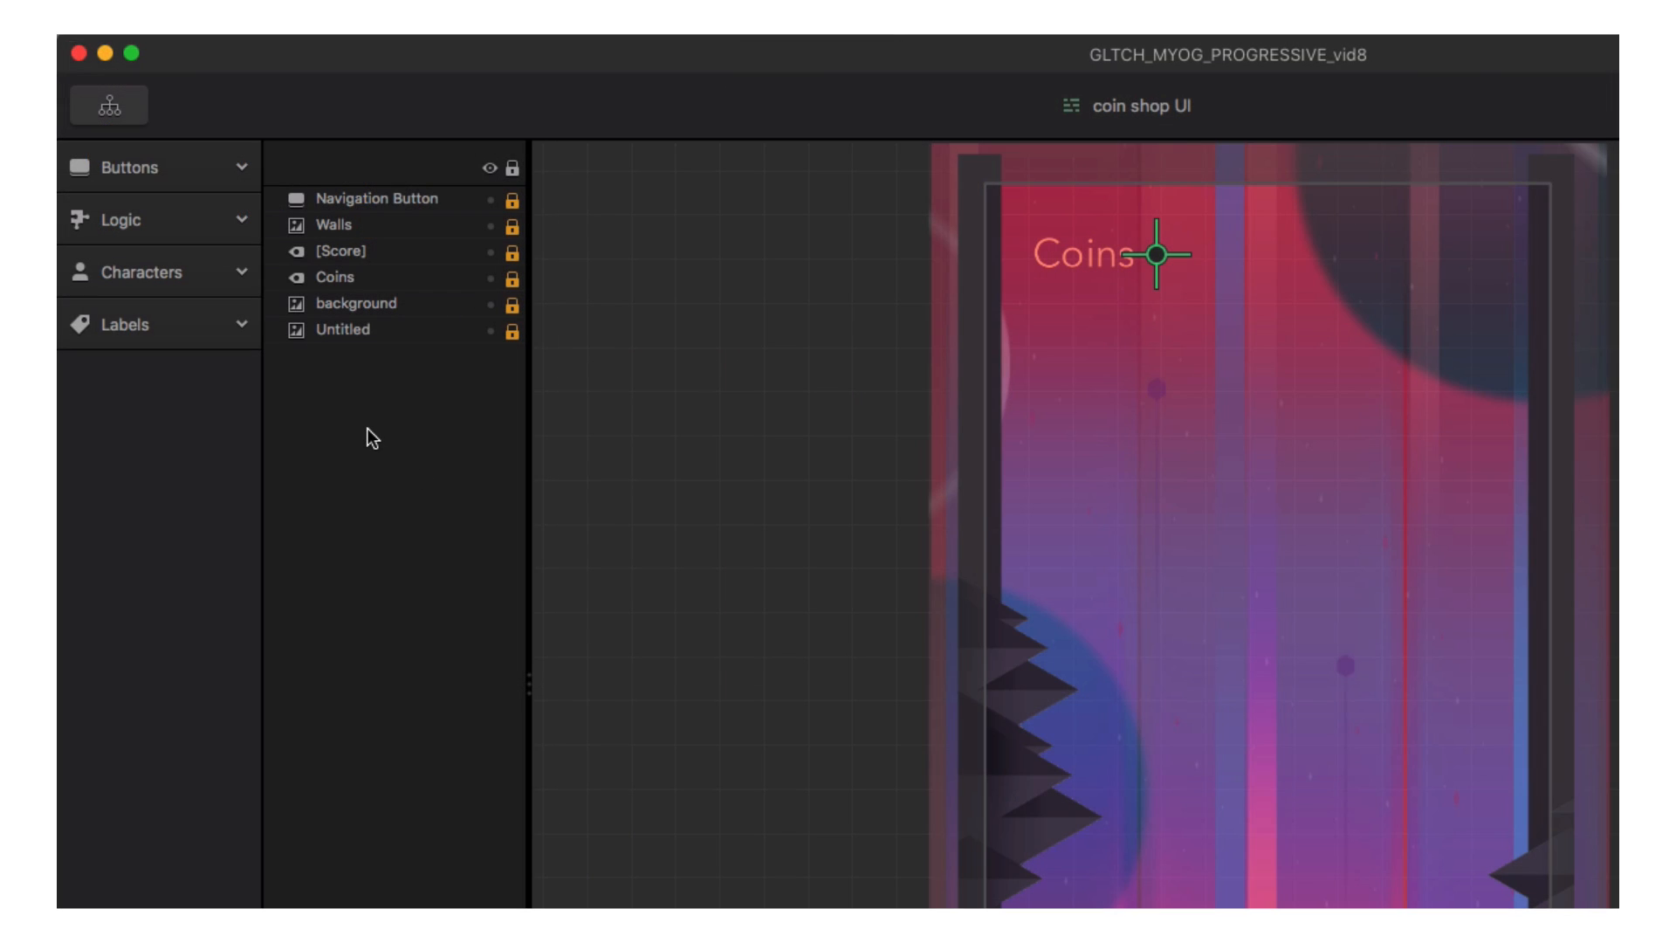
{"action": "left_click", "coordinate": [139, 272]}
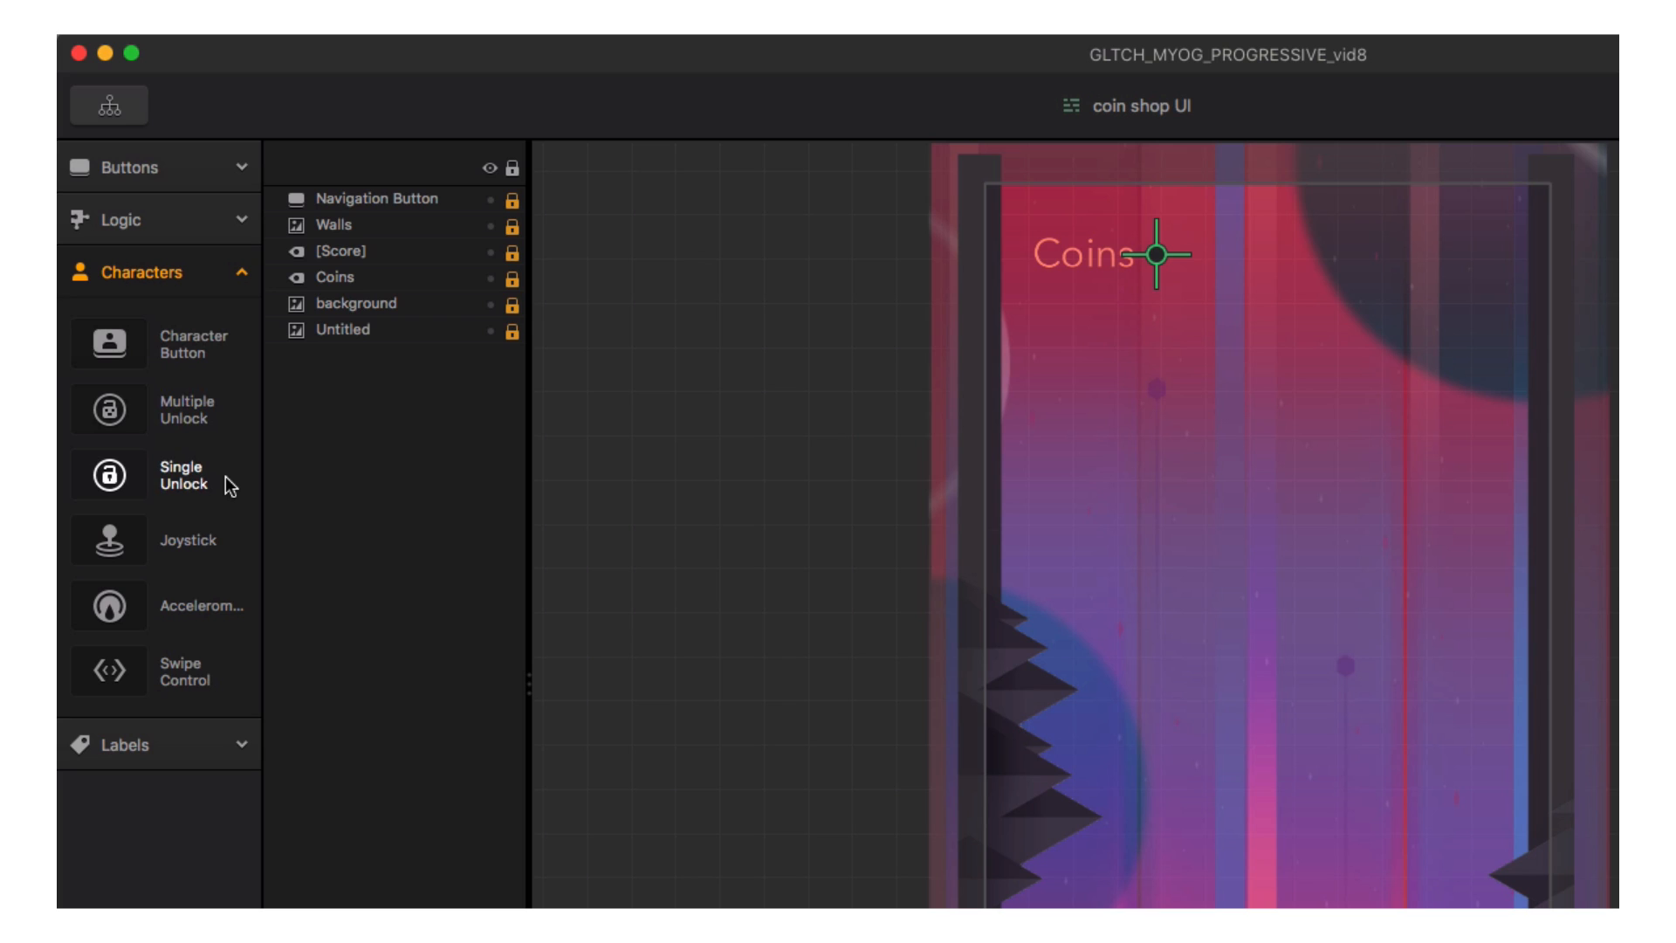
{"action": "mouse_move", "coordinate": [224, 483]}
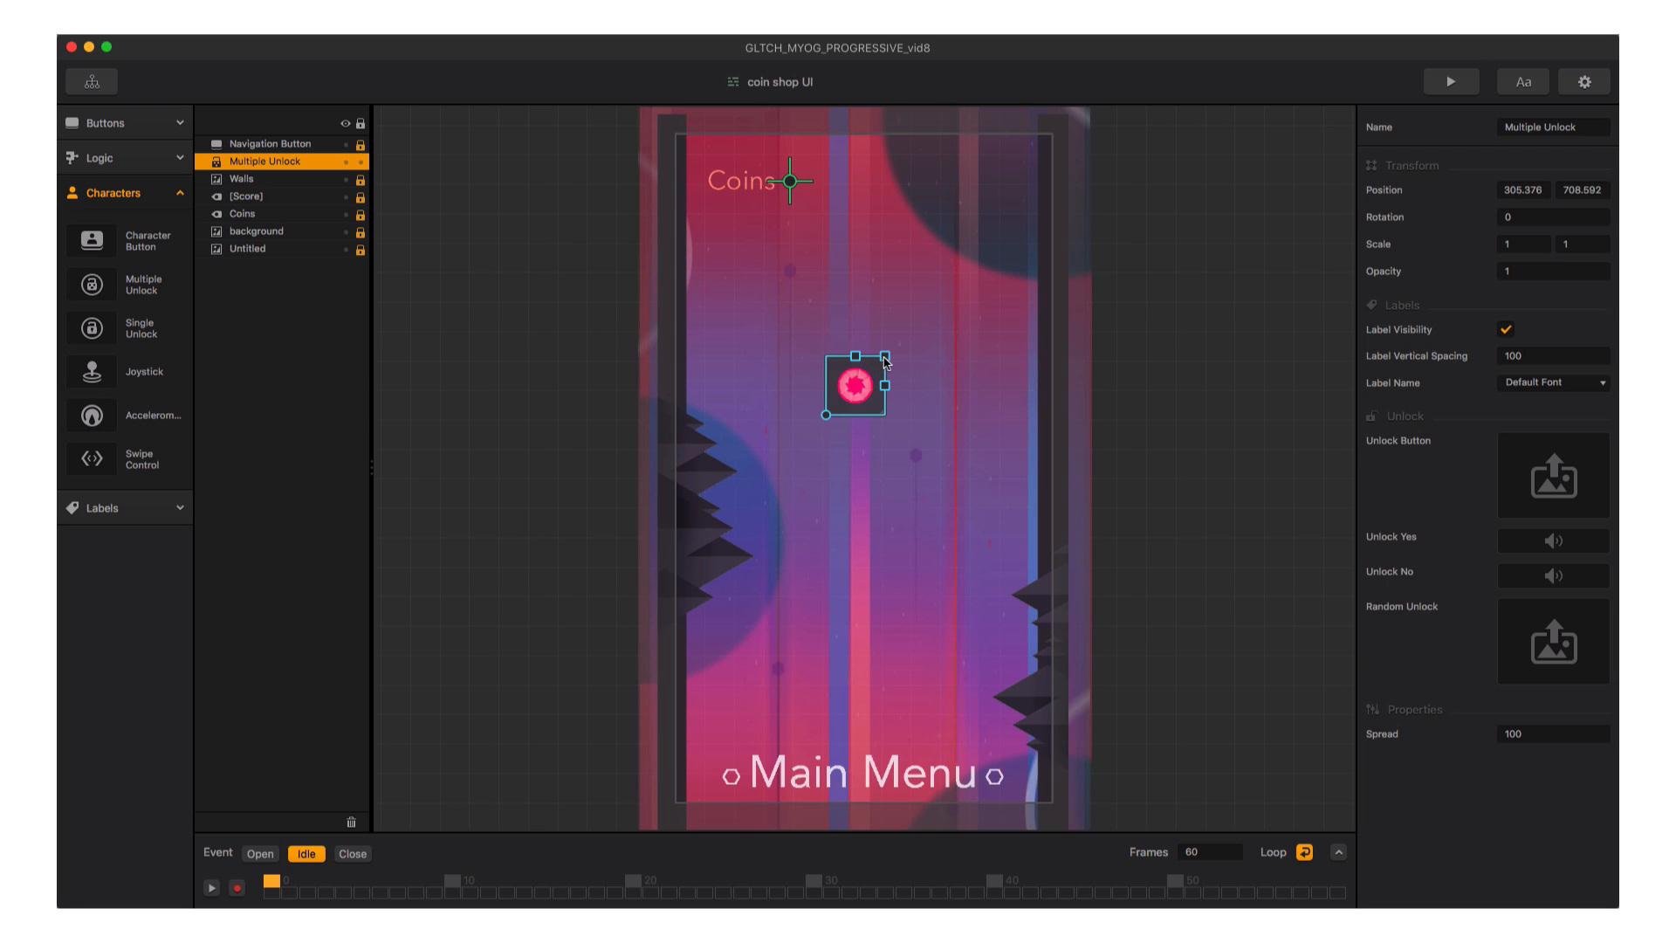
Stretch the Multiple Unlock carousel to show all three characters, set its label font and Spread to 110 then 120.
{"action": "left_click_drag", "start_coordinate": [890, 359], "coordinate": [1158, 273]}
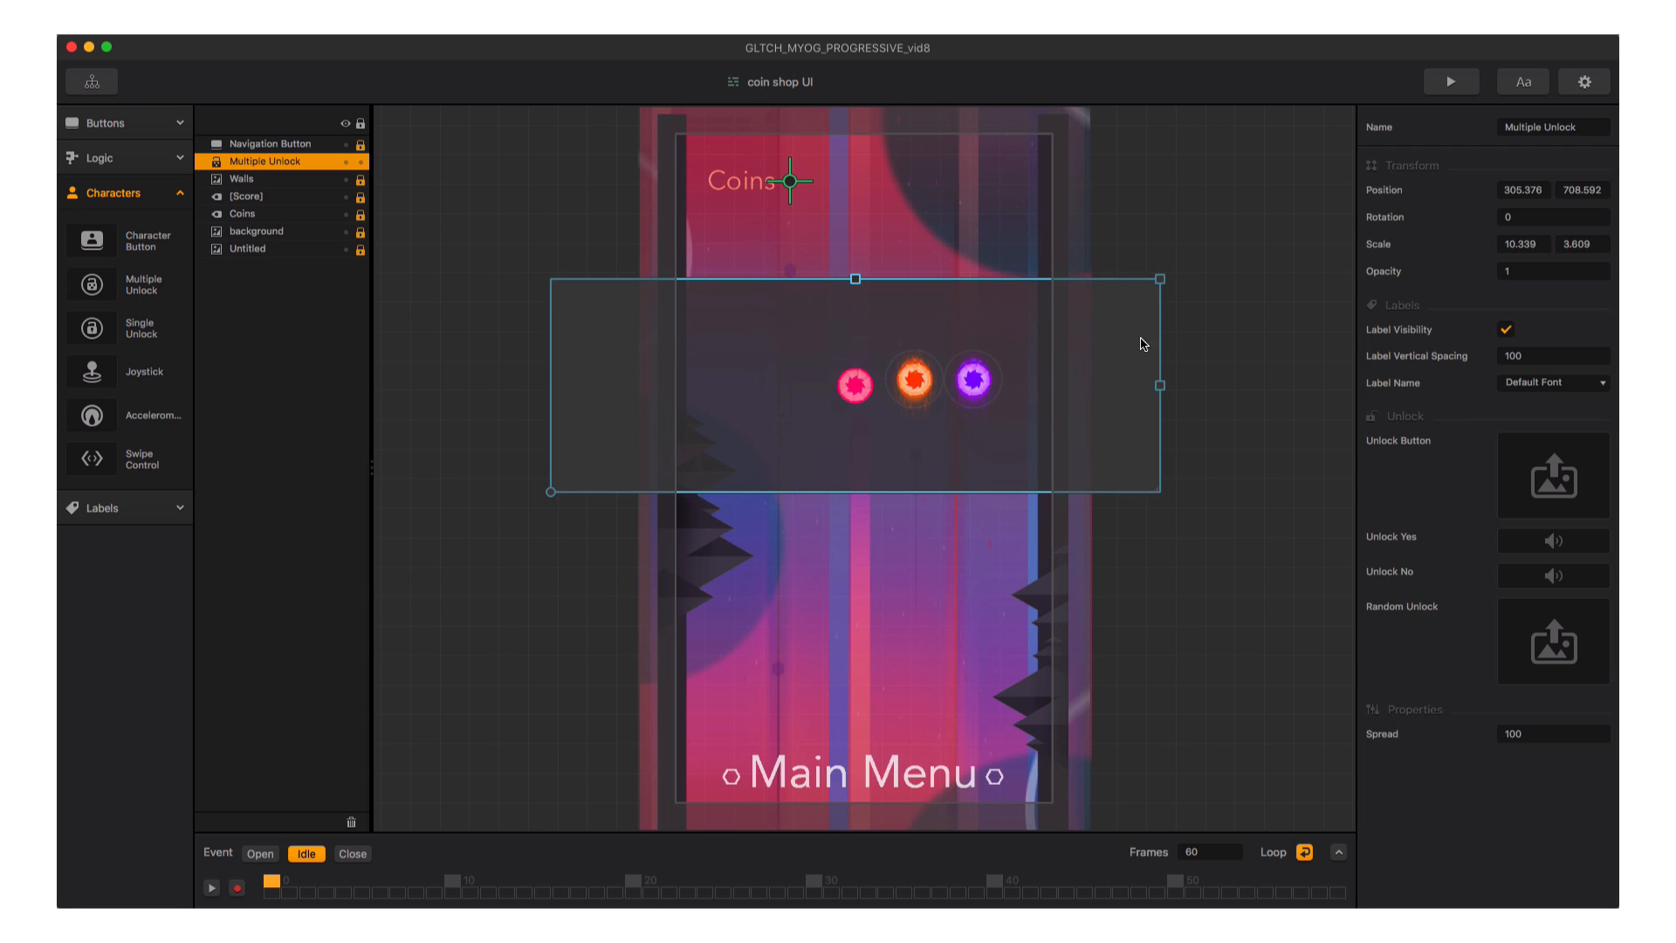
{"action": "mouse_move", "coordinate": [904, 448]}
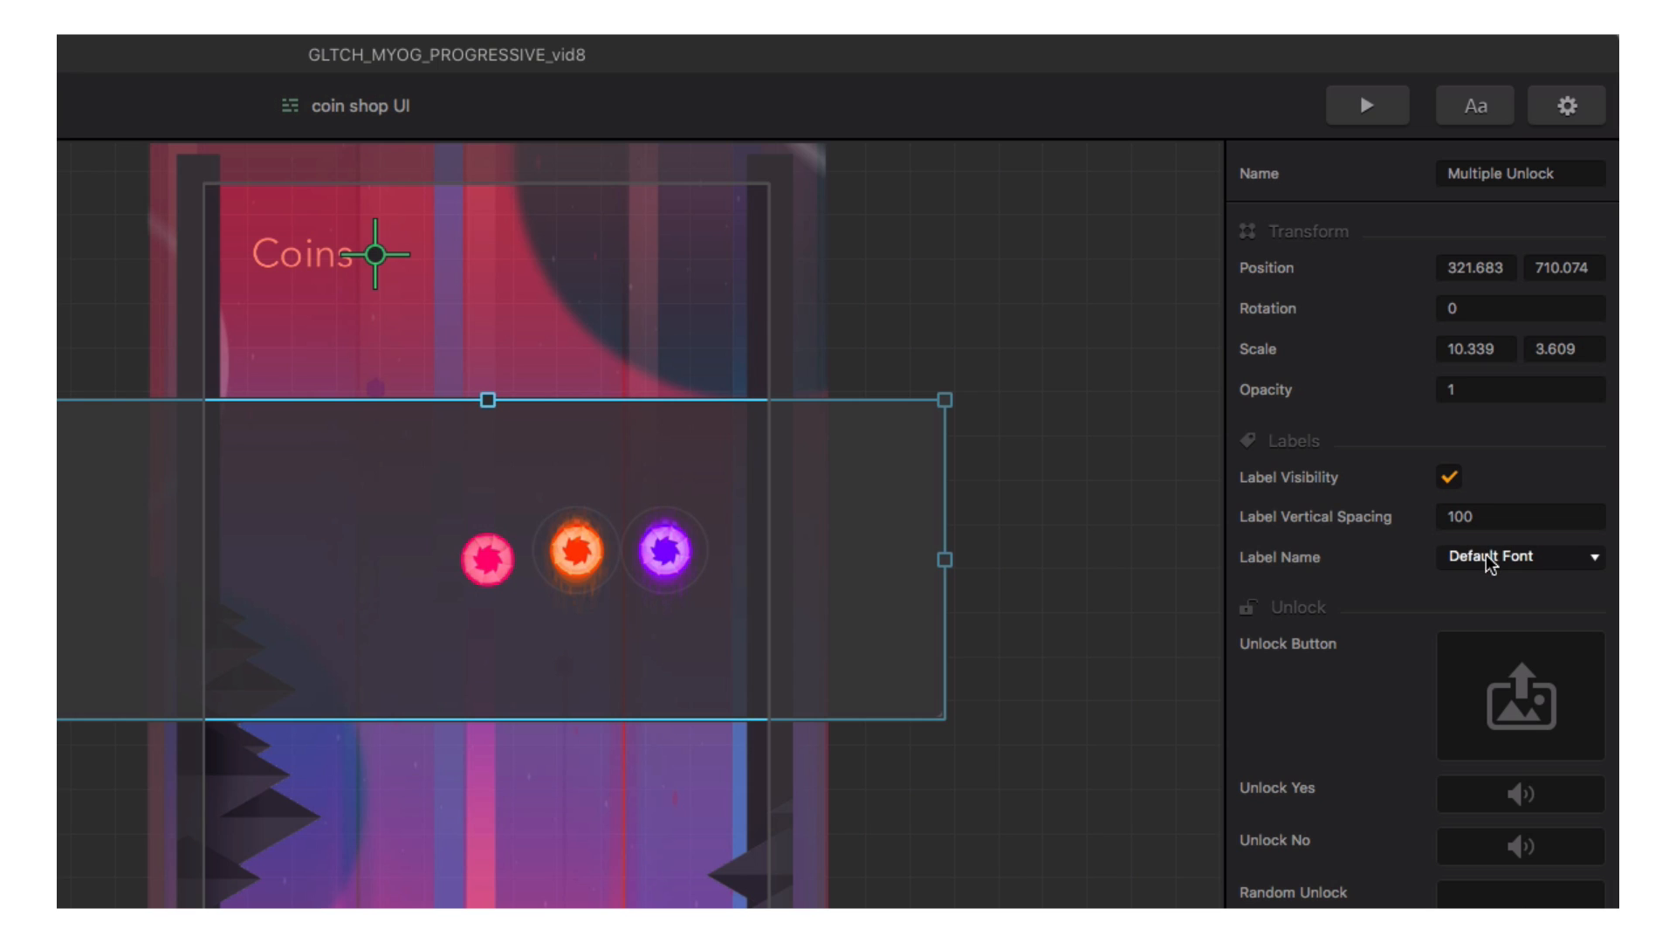
{"action": "left_click", "coordinate": [1518, 557]}
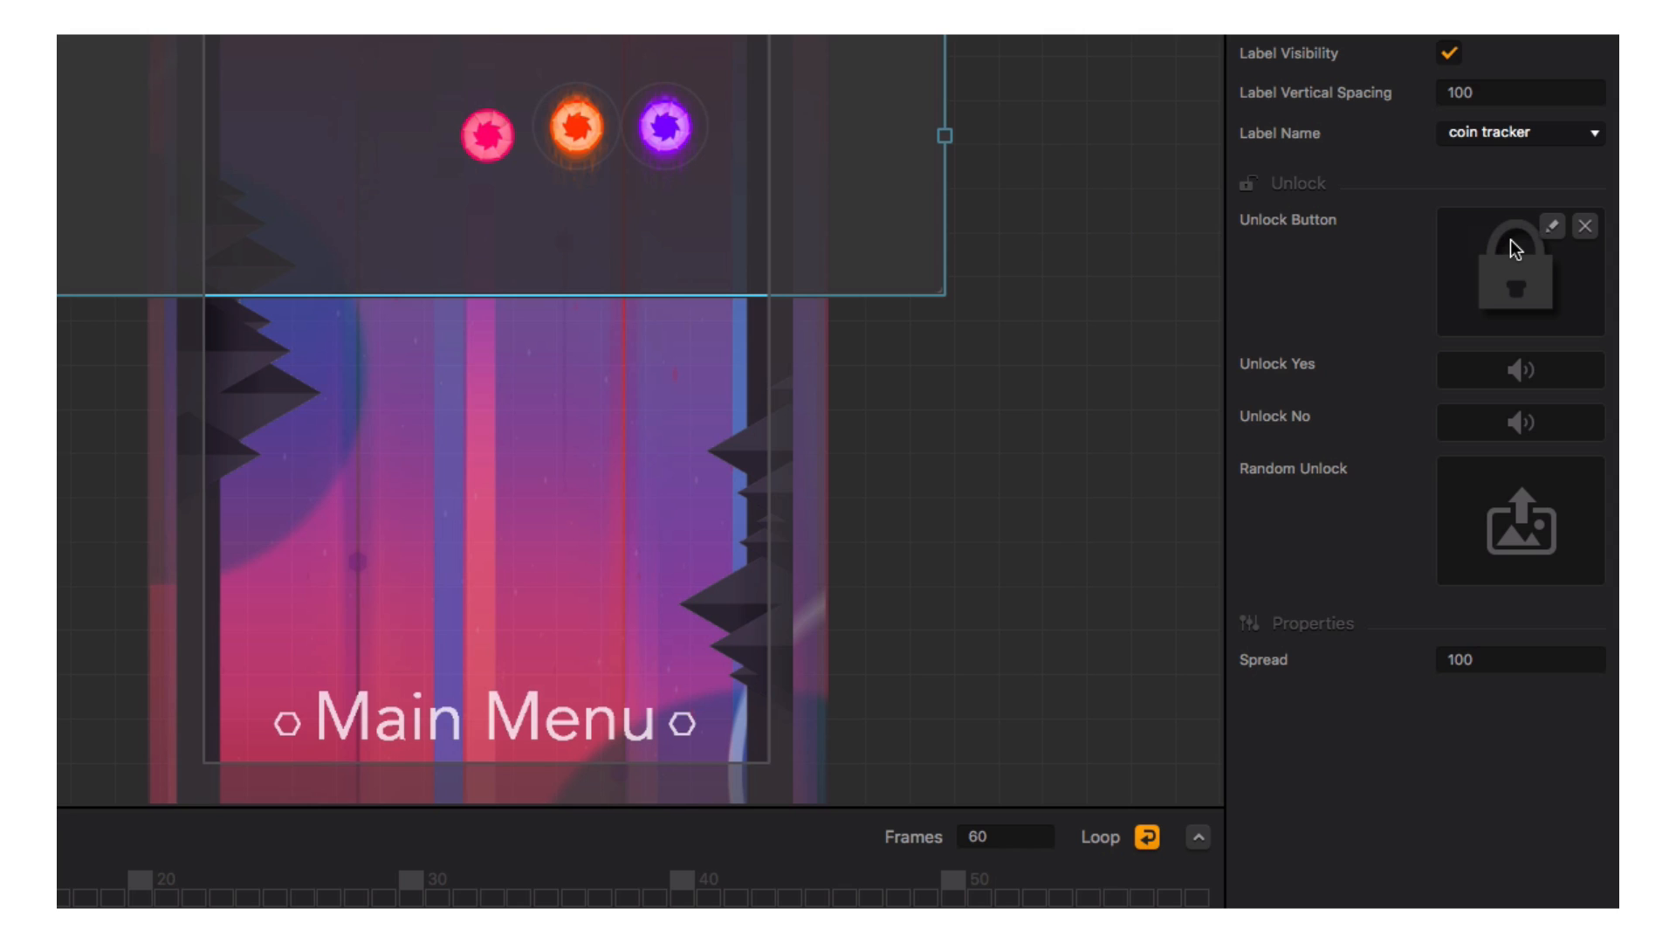
{"action": "mouse_move", "coordinate": [1466, 372]}
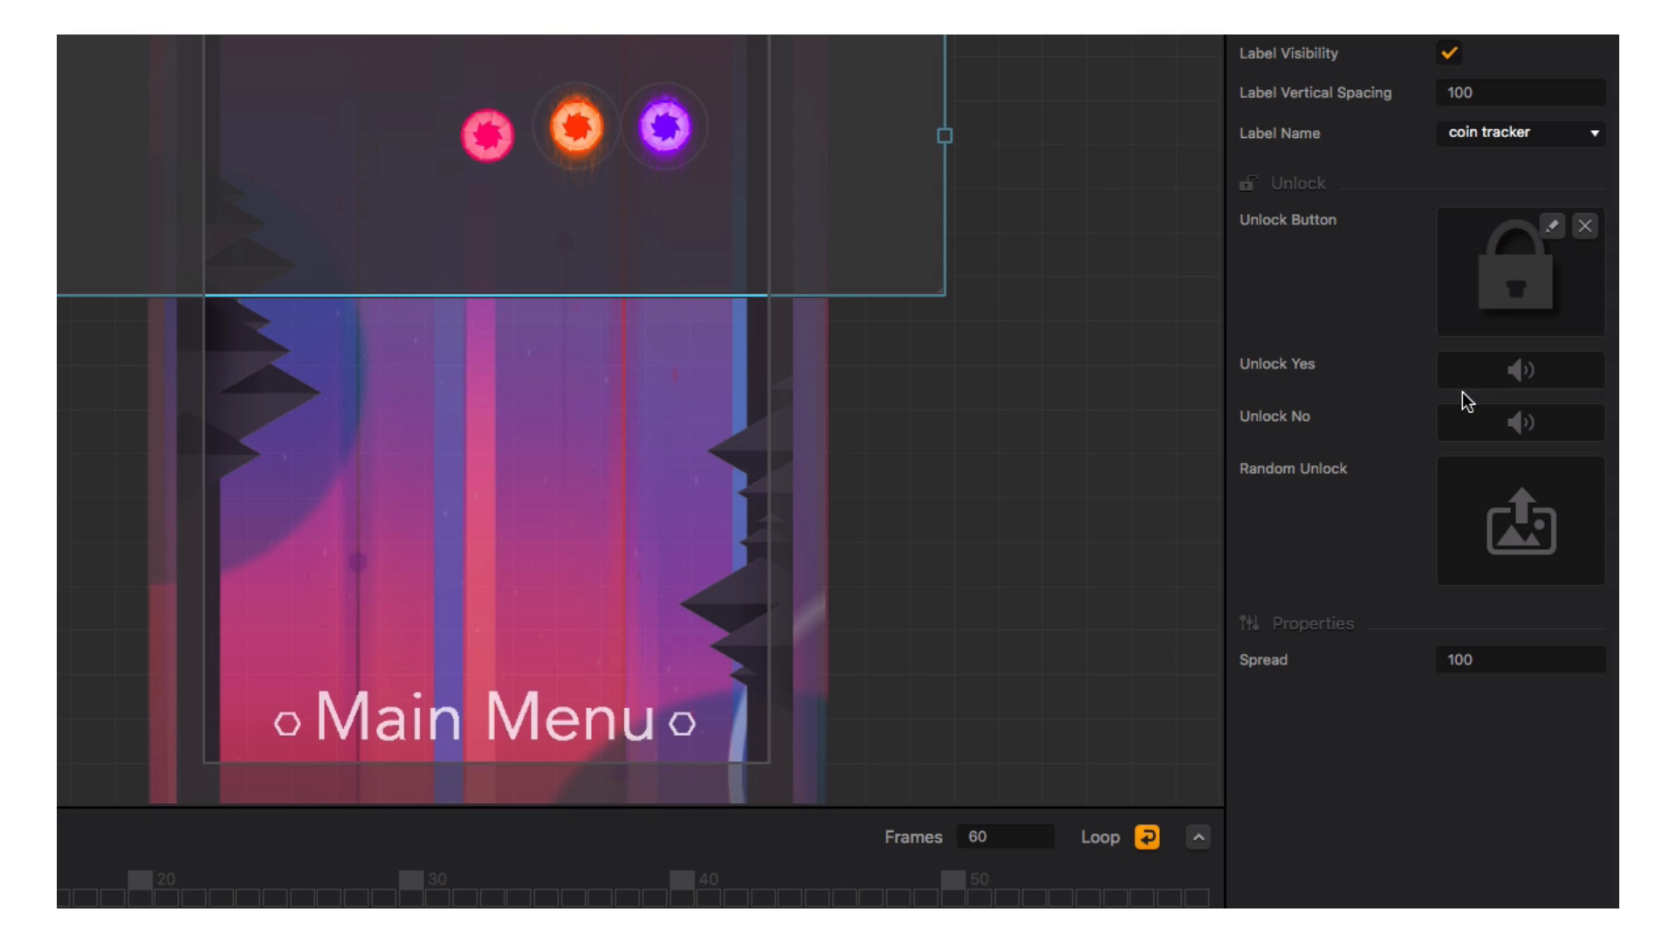
{"action": "mouse_move", "coordinate": [1470, 439]}
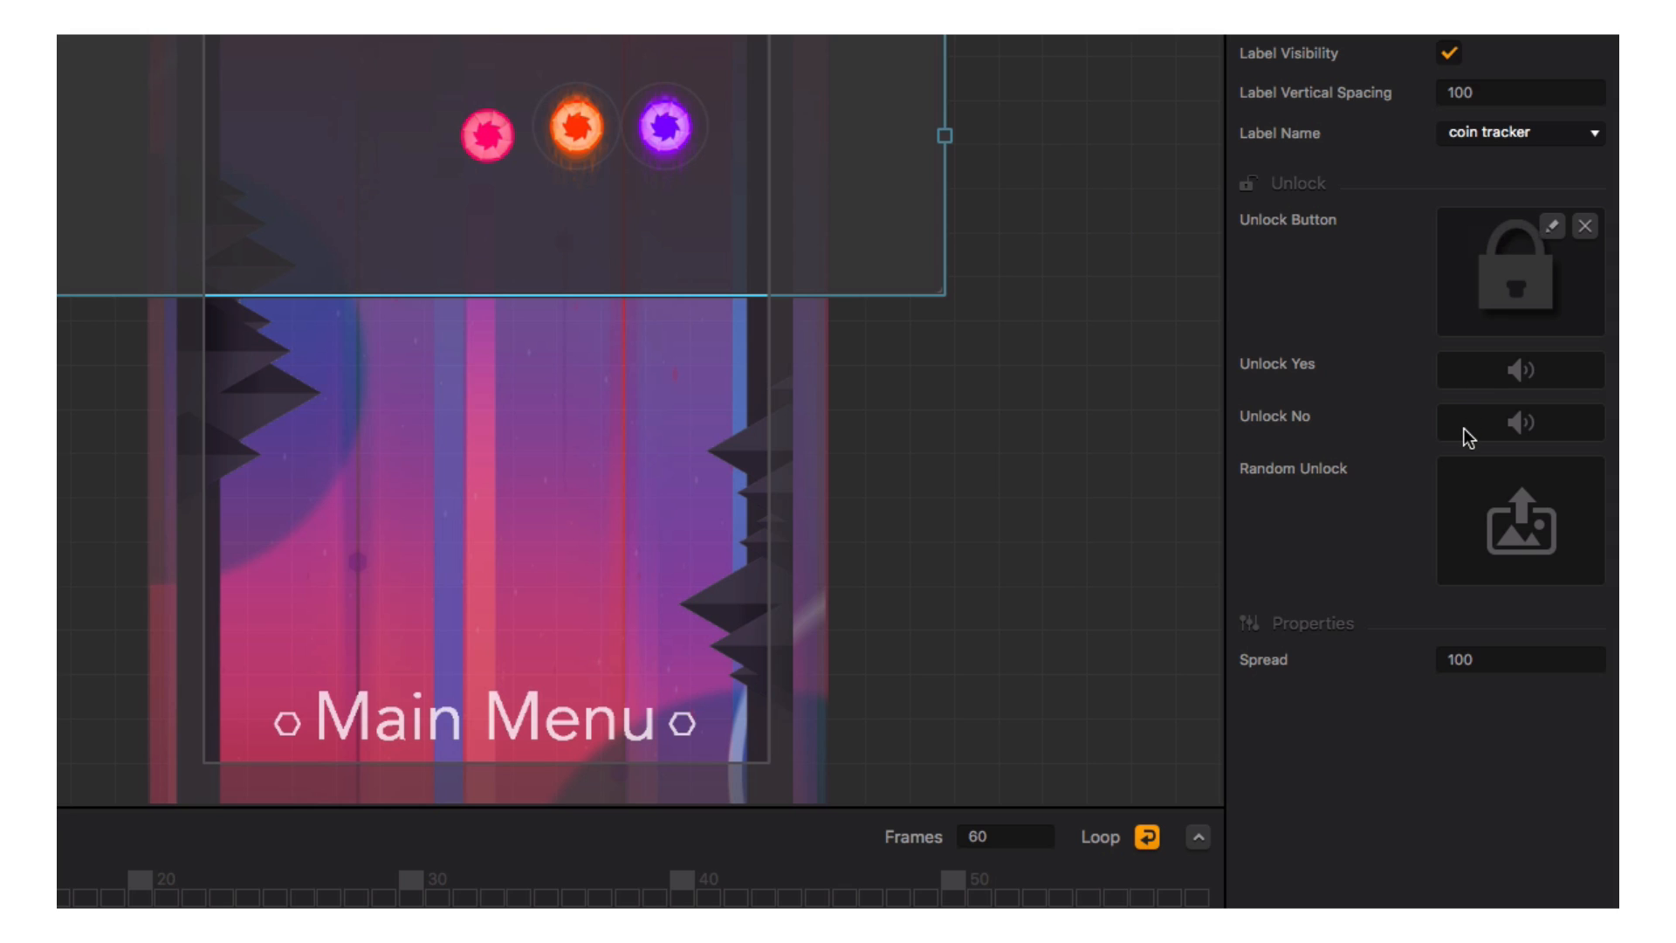
{"action": "mouse_move", "coordinate": [1433, 610]}
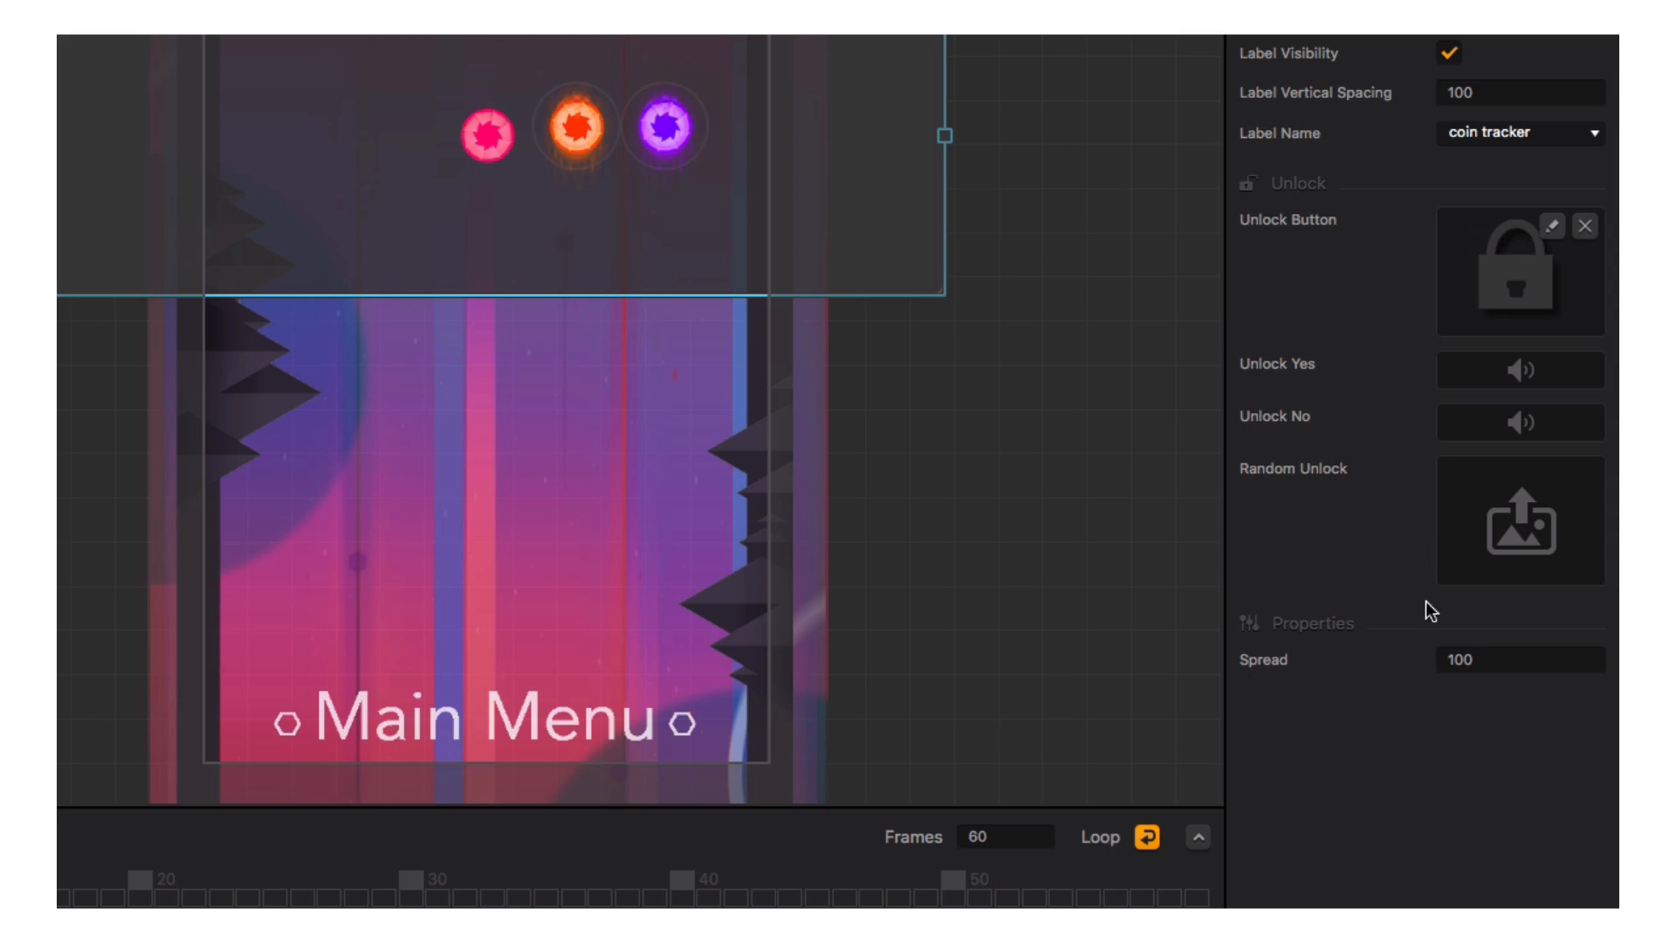
{"action": "left_click", "coordinate": [1520, 658]}
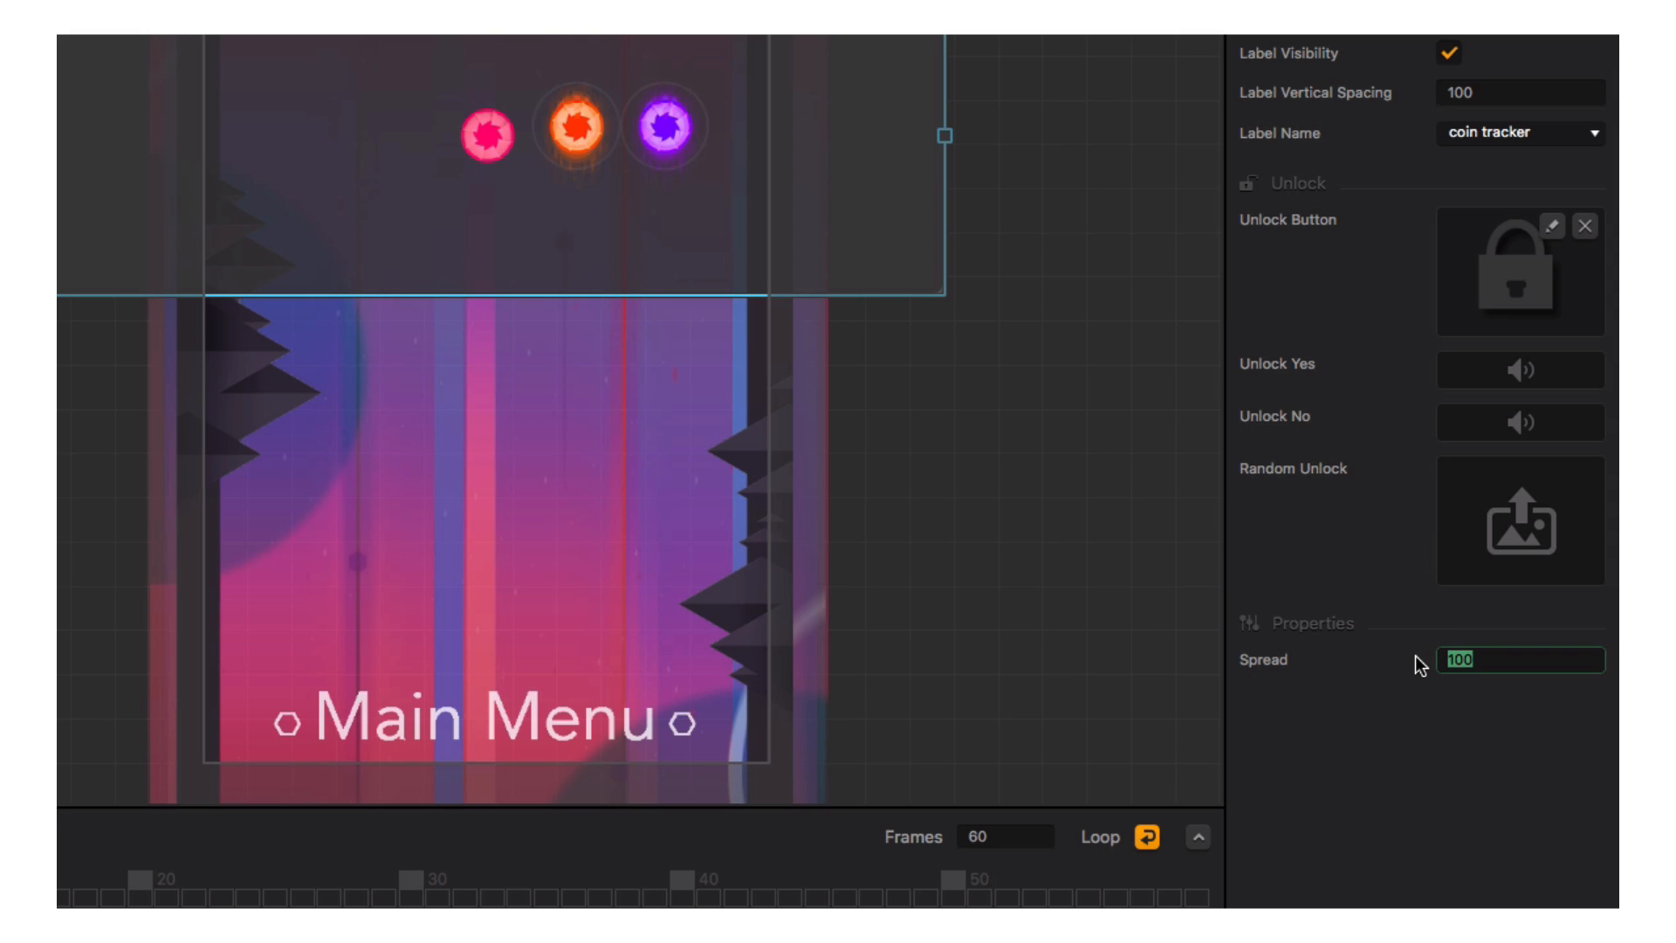
{"action": "type", "text": "110"}
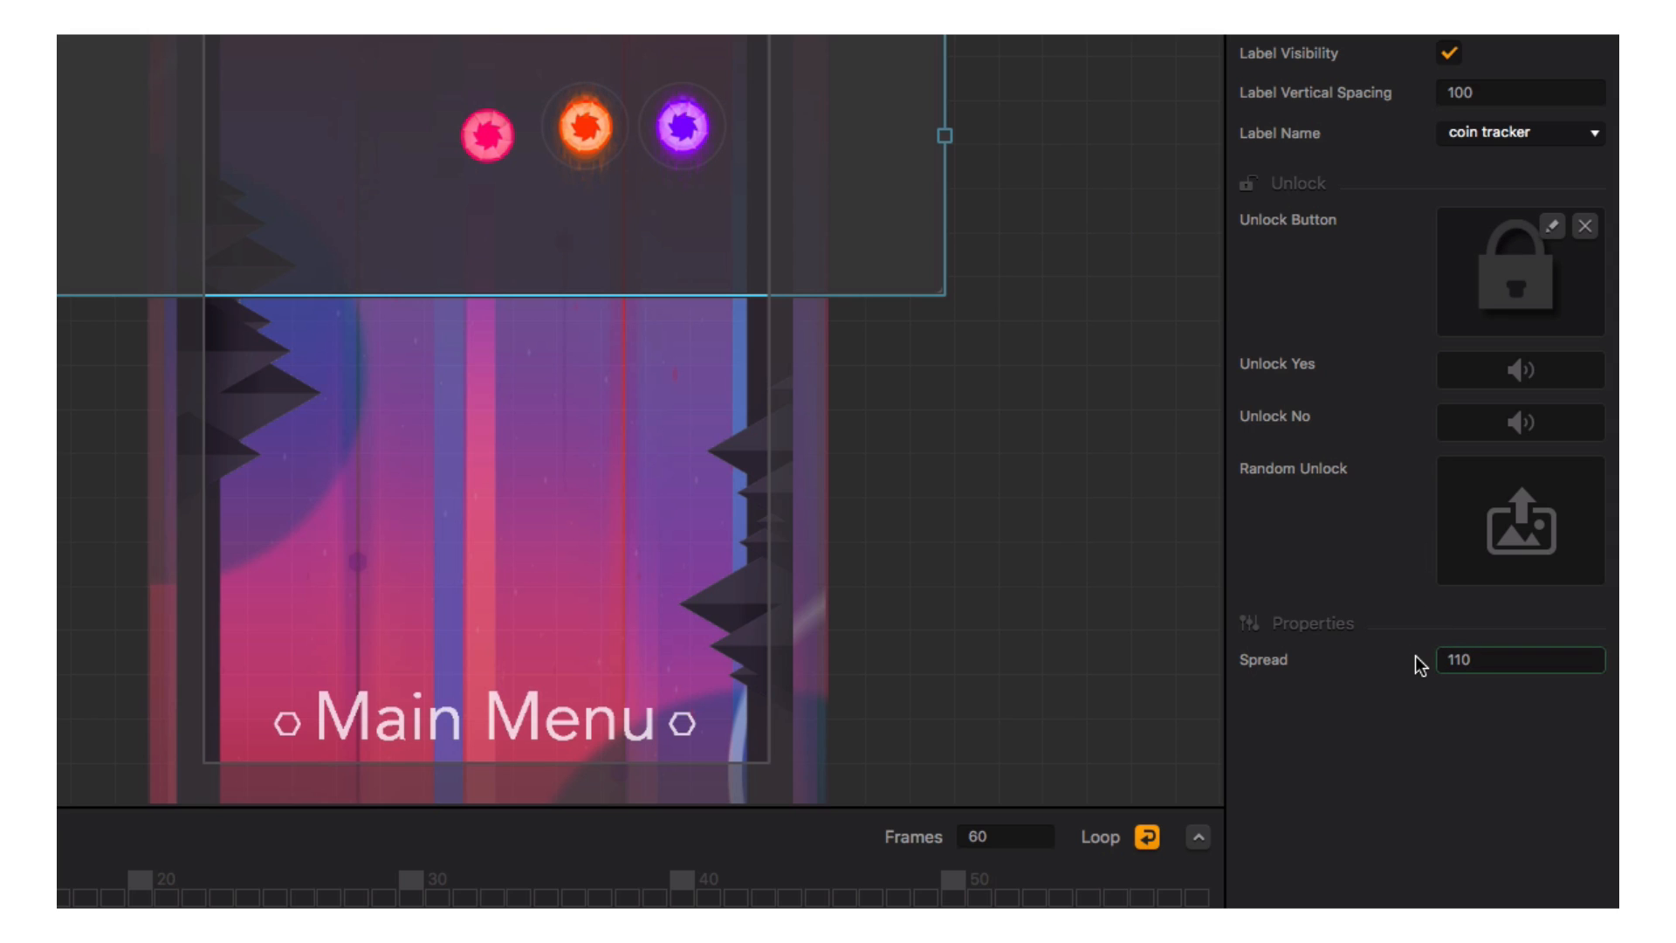
{"action": "left_click", "coordinate": [1521, 660]}
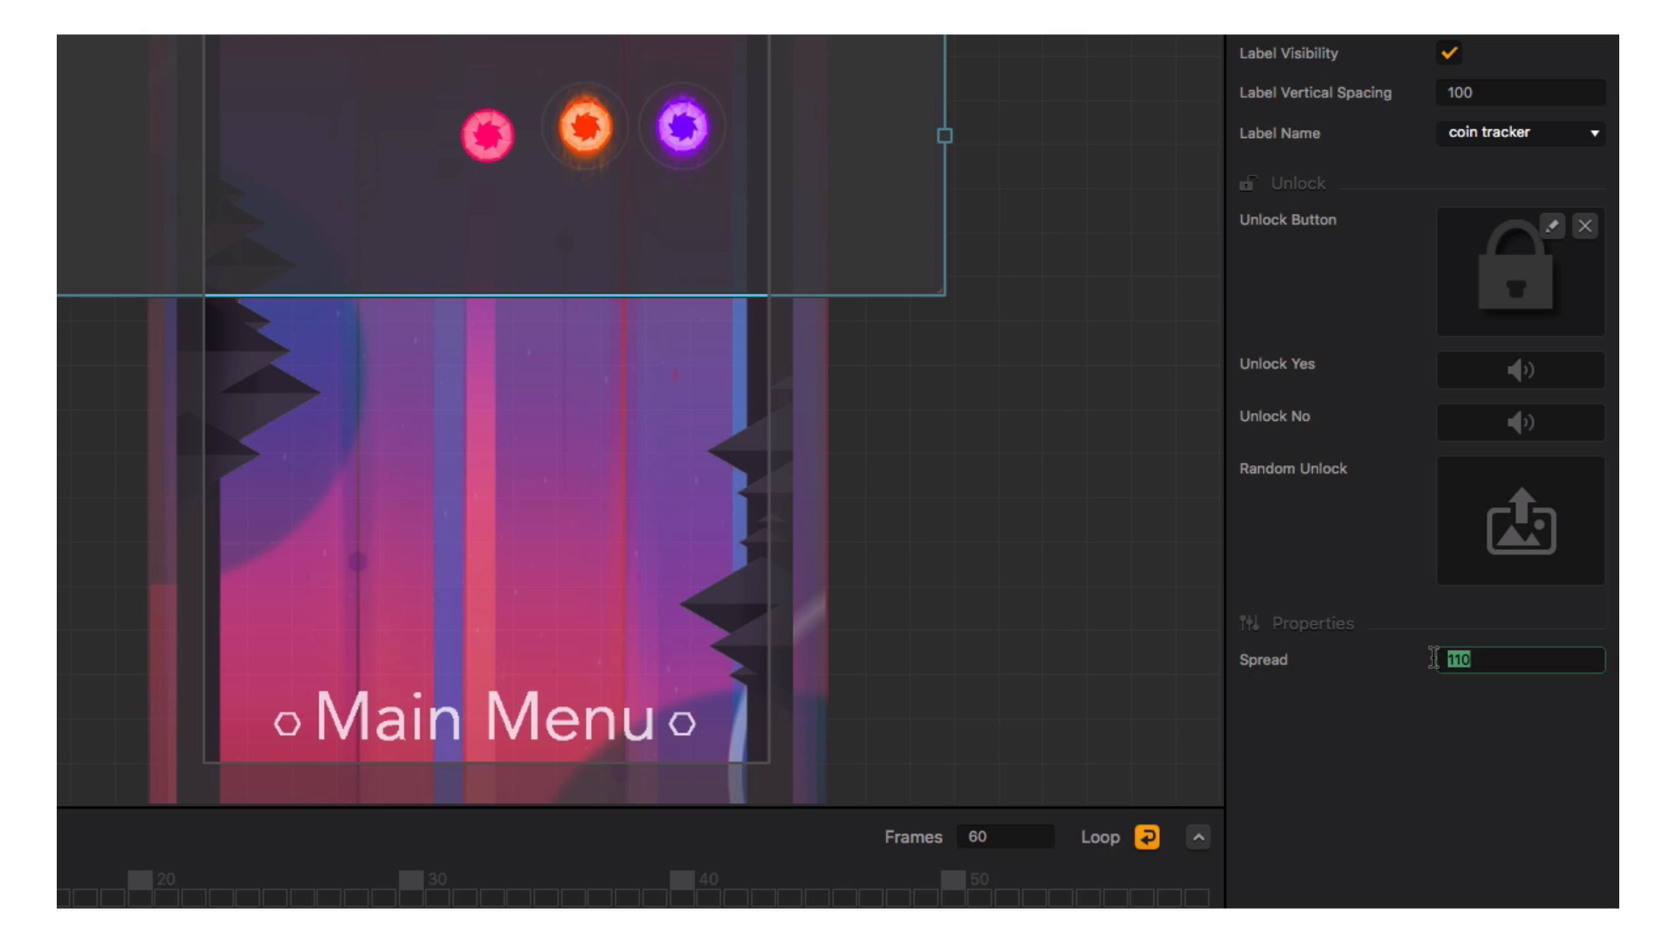
{"action": "type", "text": "120"}
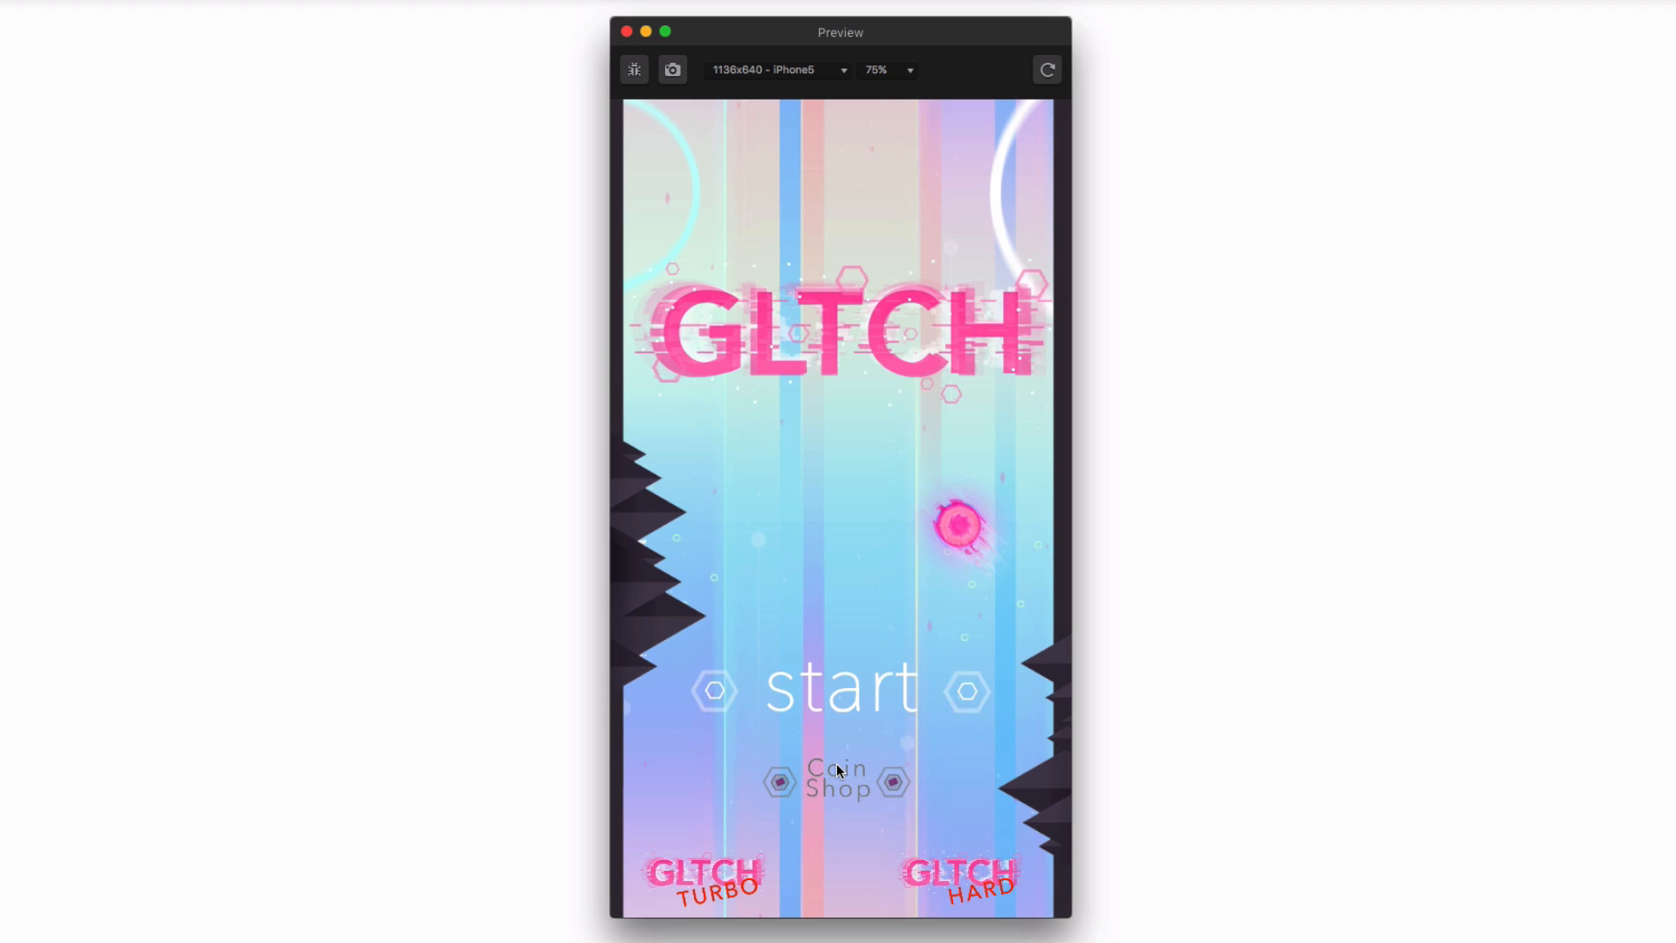
In the preview, buy Orange and Purple for 10 coins each, then start a Turbo round.
{"action": "left_click", "coordinate": [837, 783]}
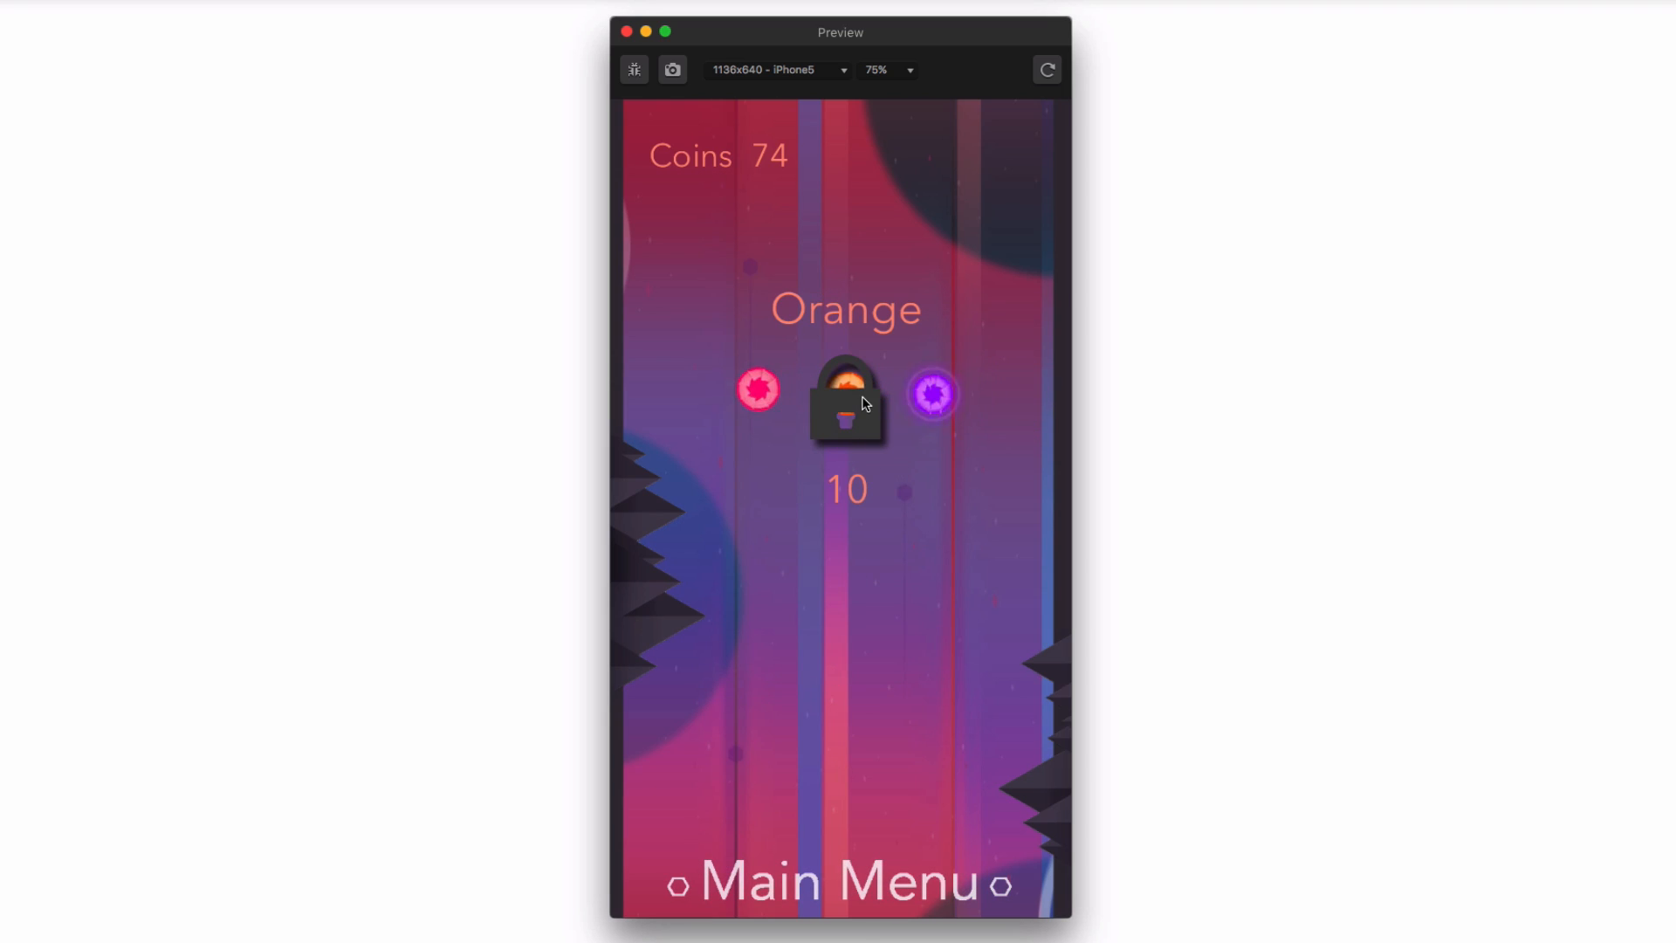
{"action": "left_click", "coordinate": [844, 401]}
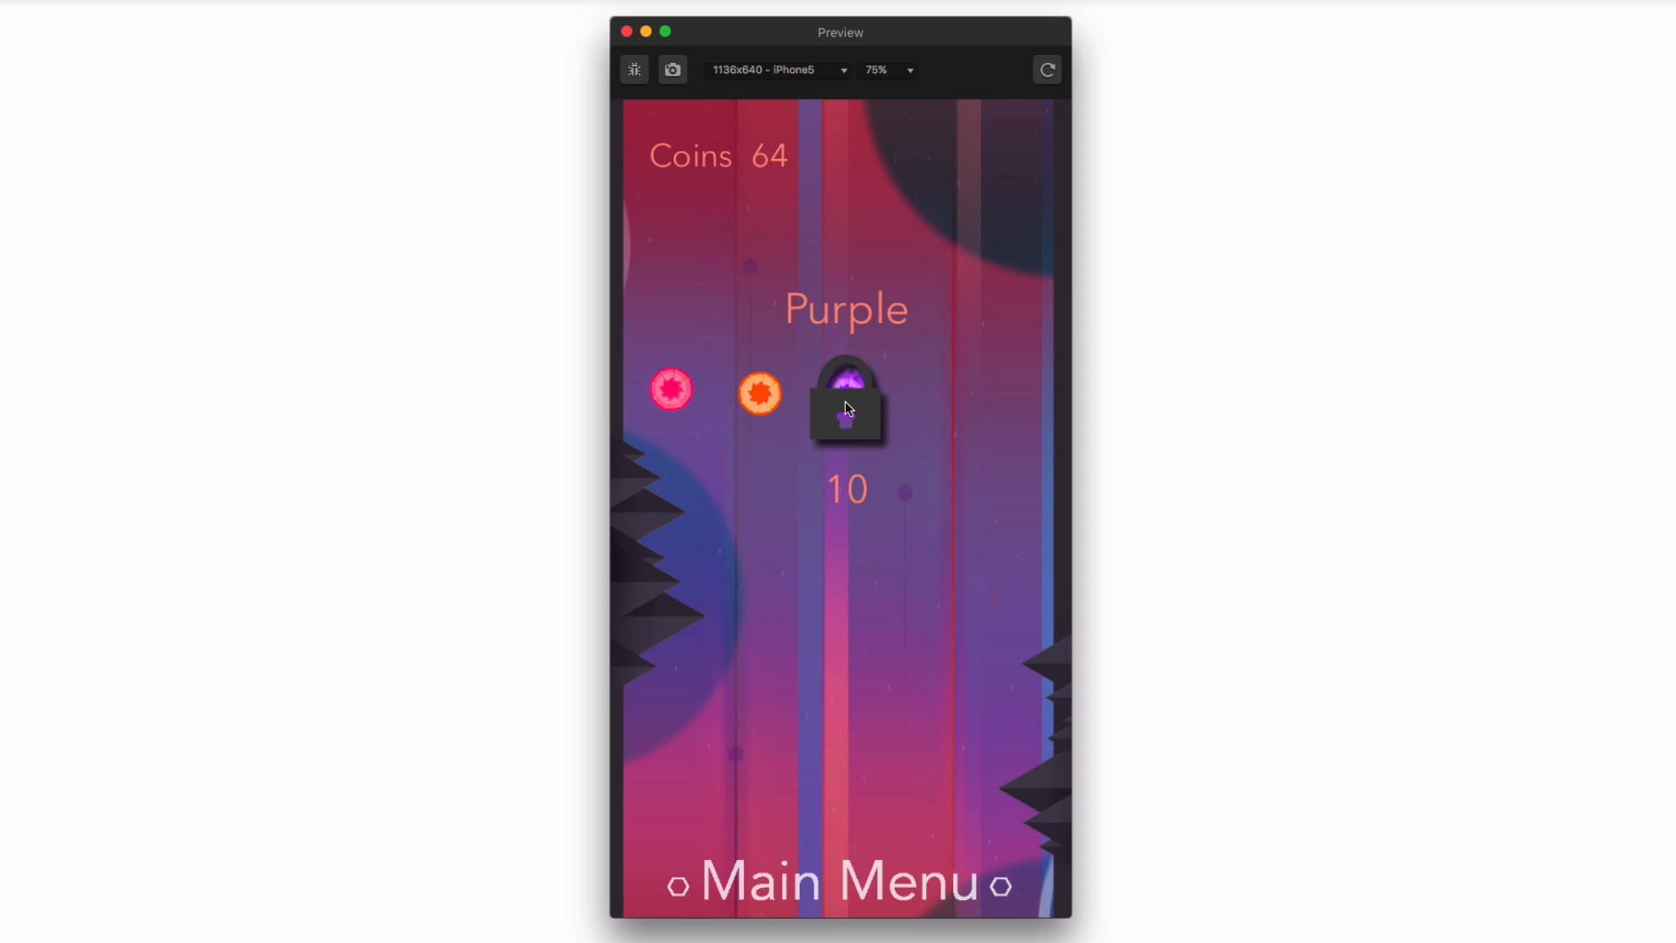
{"action": "left_click", "coordinate": [844, 405]}
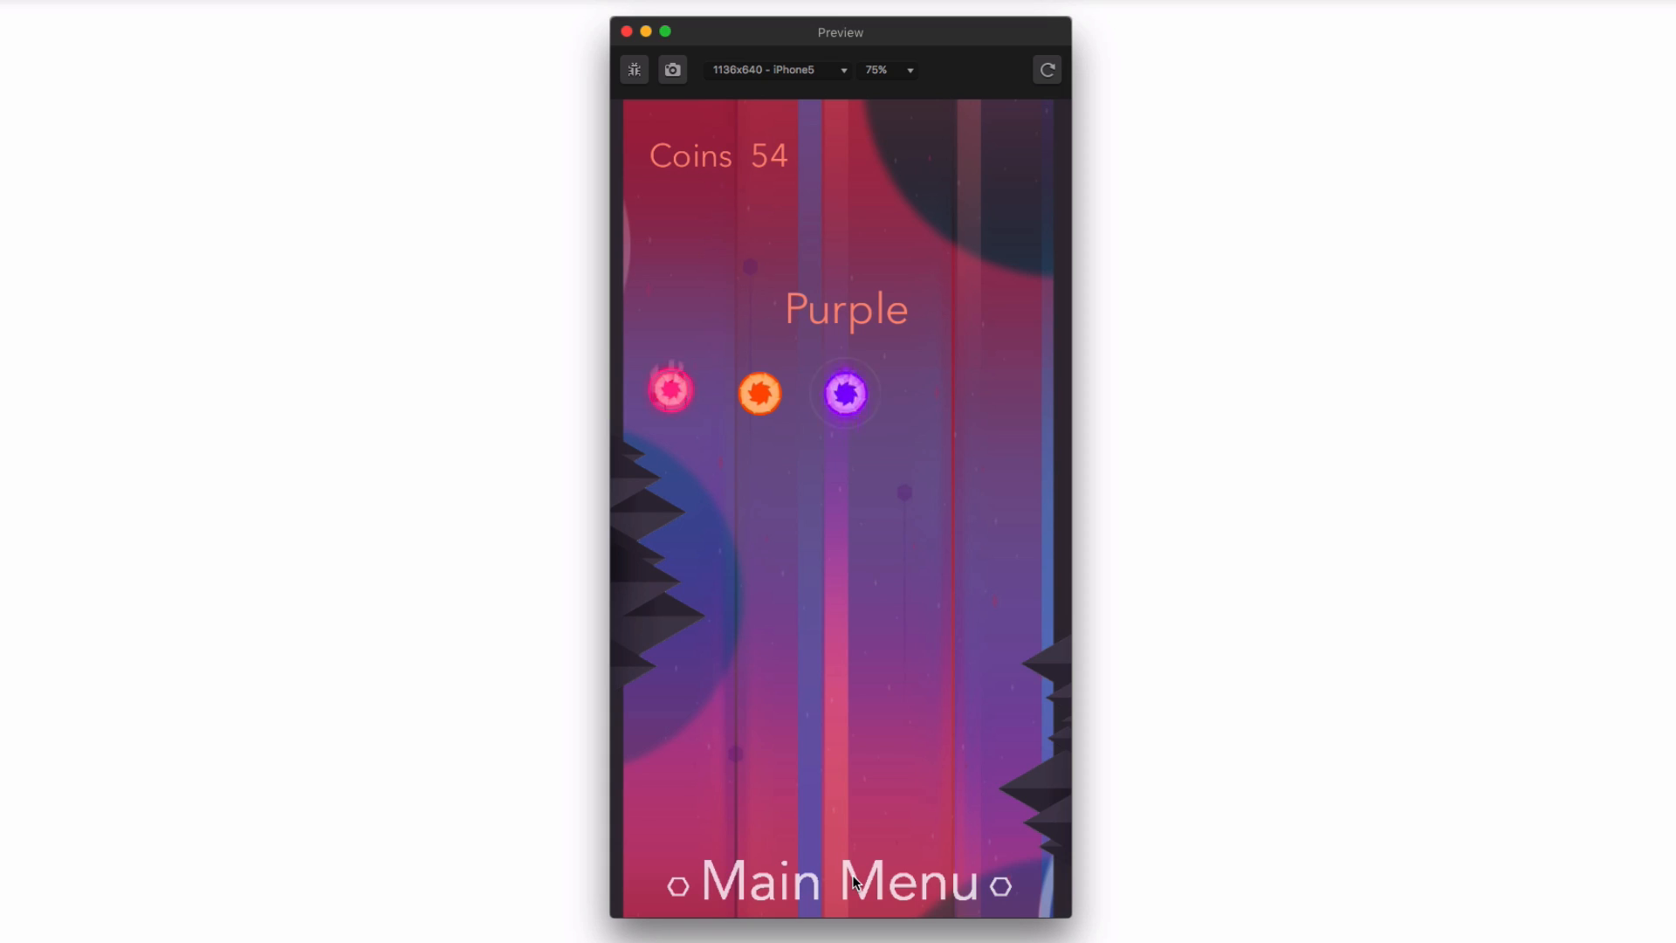
{"action": "left_click", "coordinate": [832, 882]}
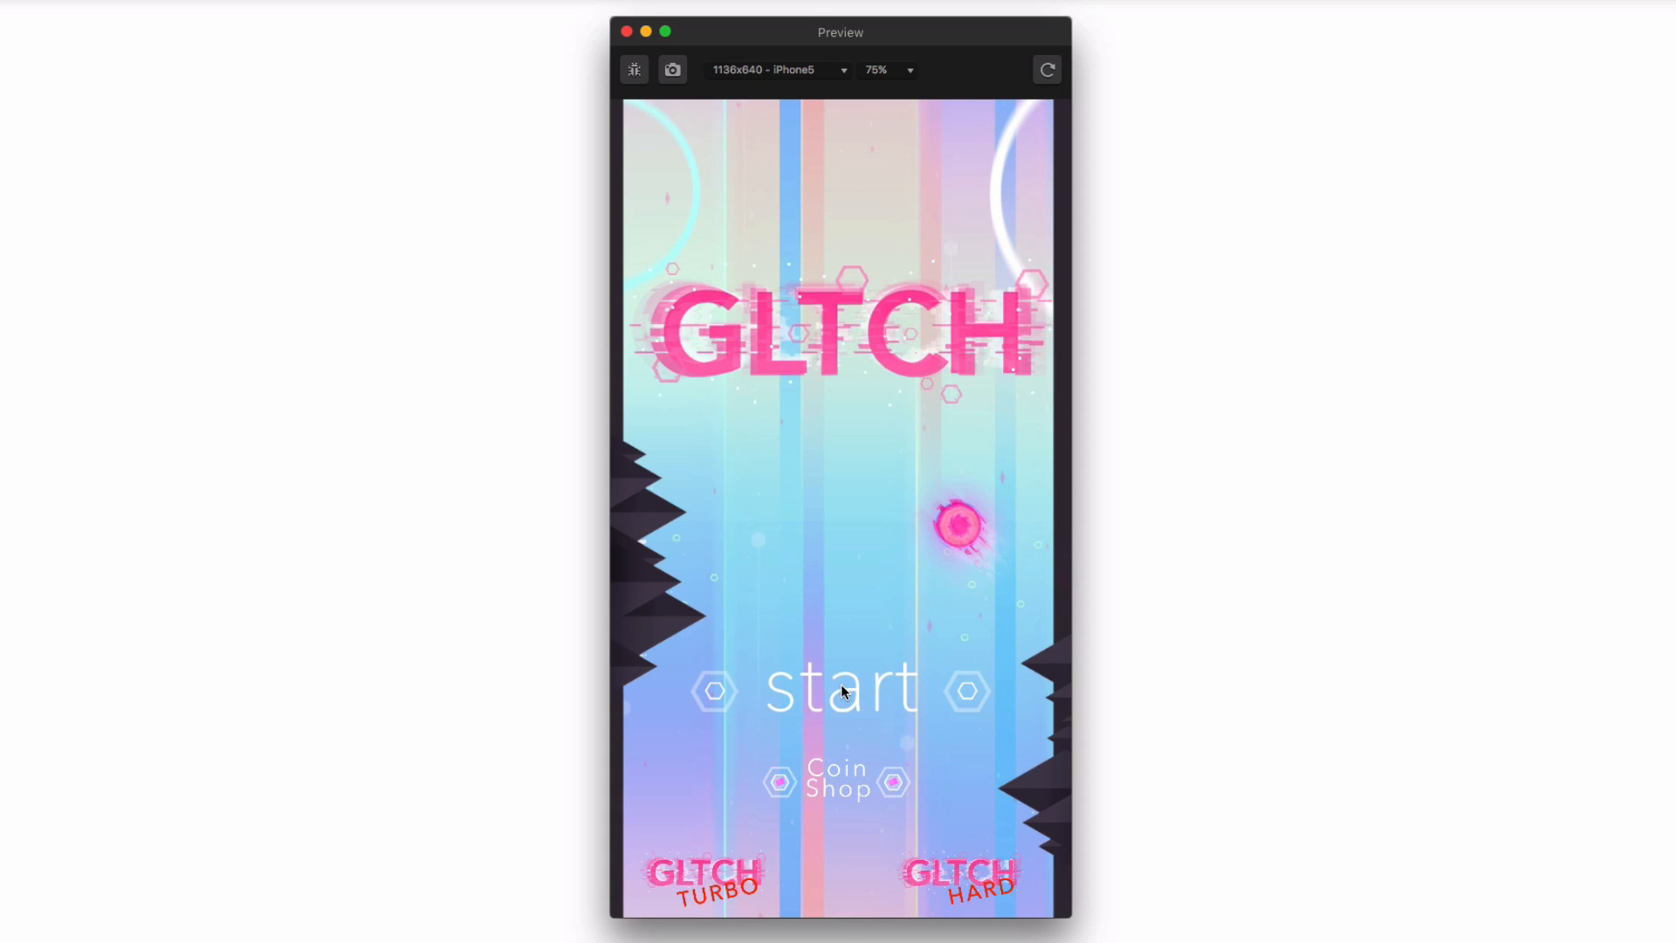
{"action": "left_click", "coordinate": [698, 873]}
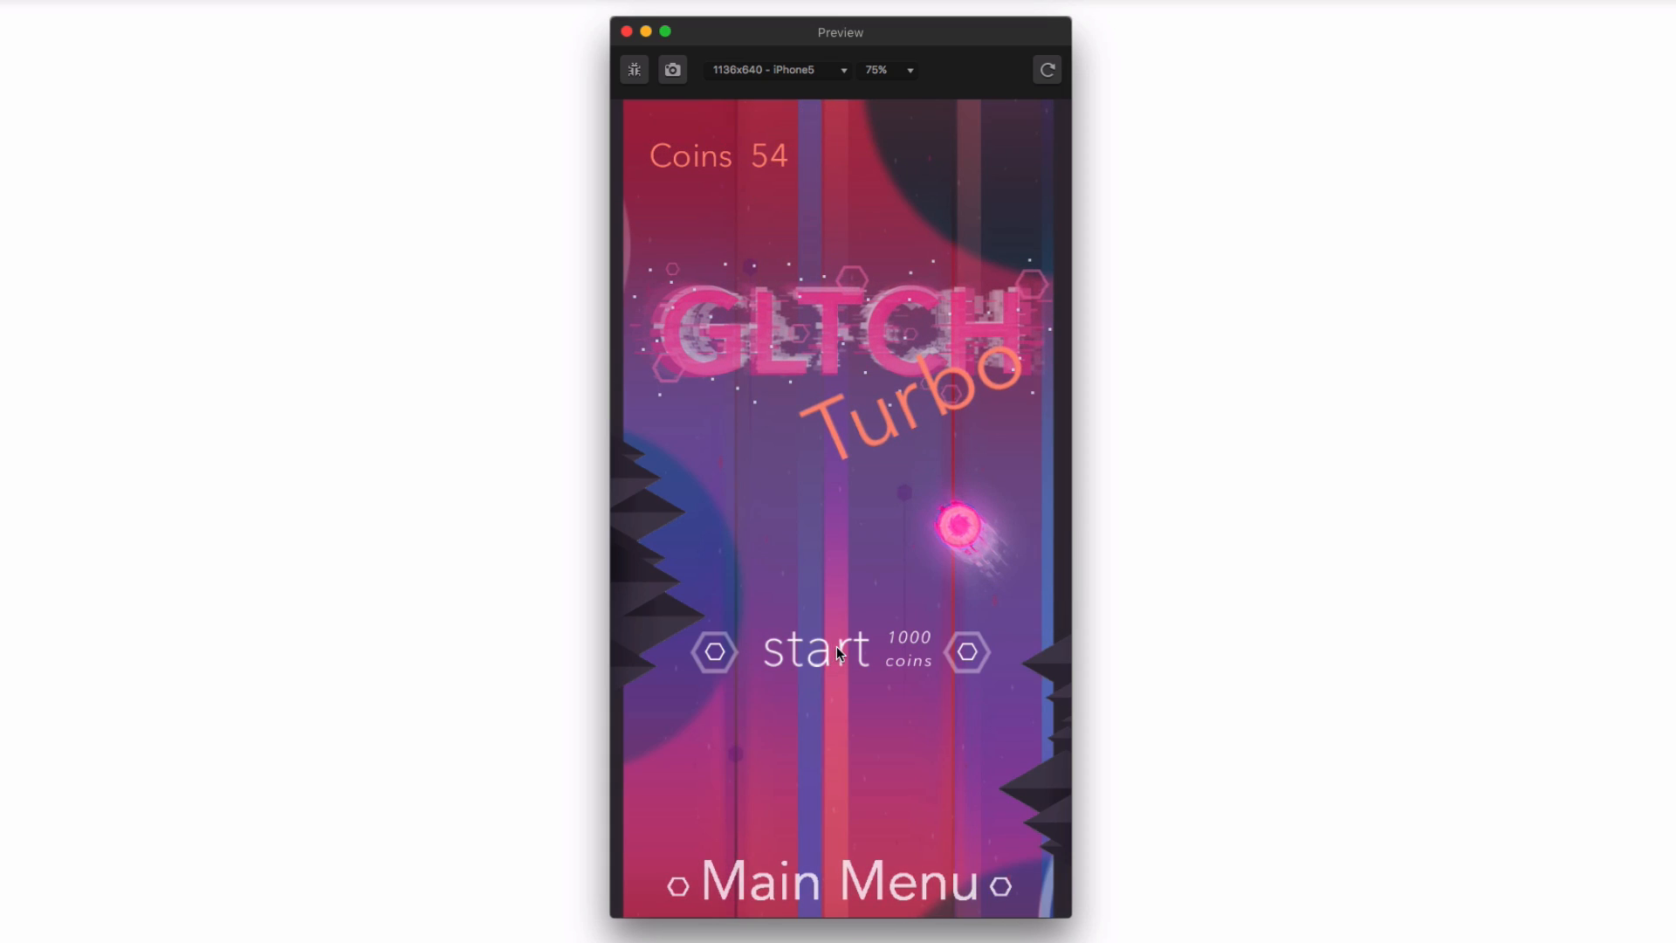
{"action": "left_click", "coordinate": [813, 652]}
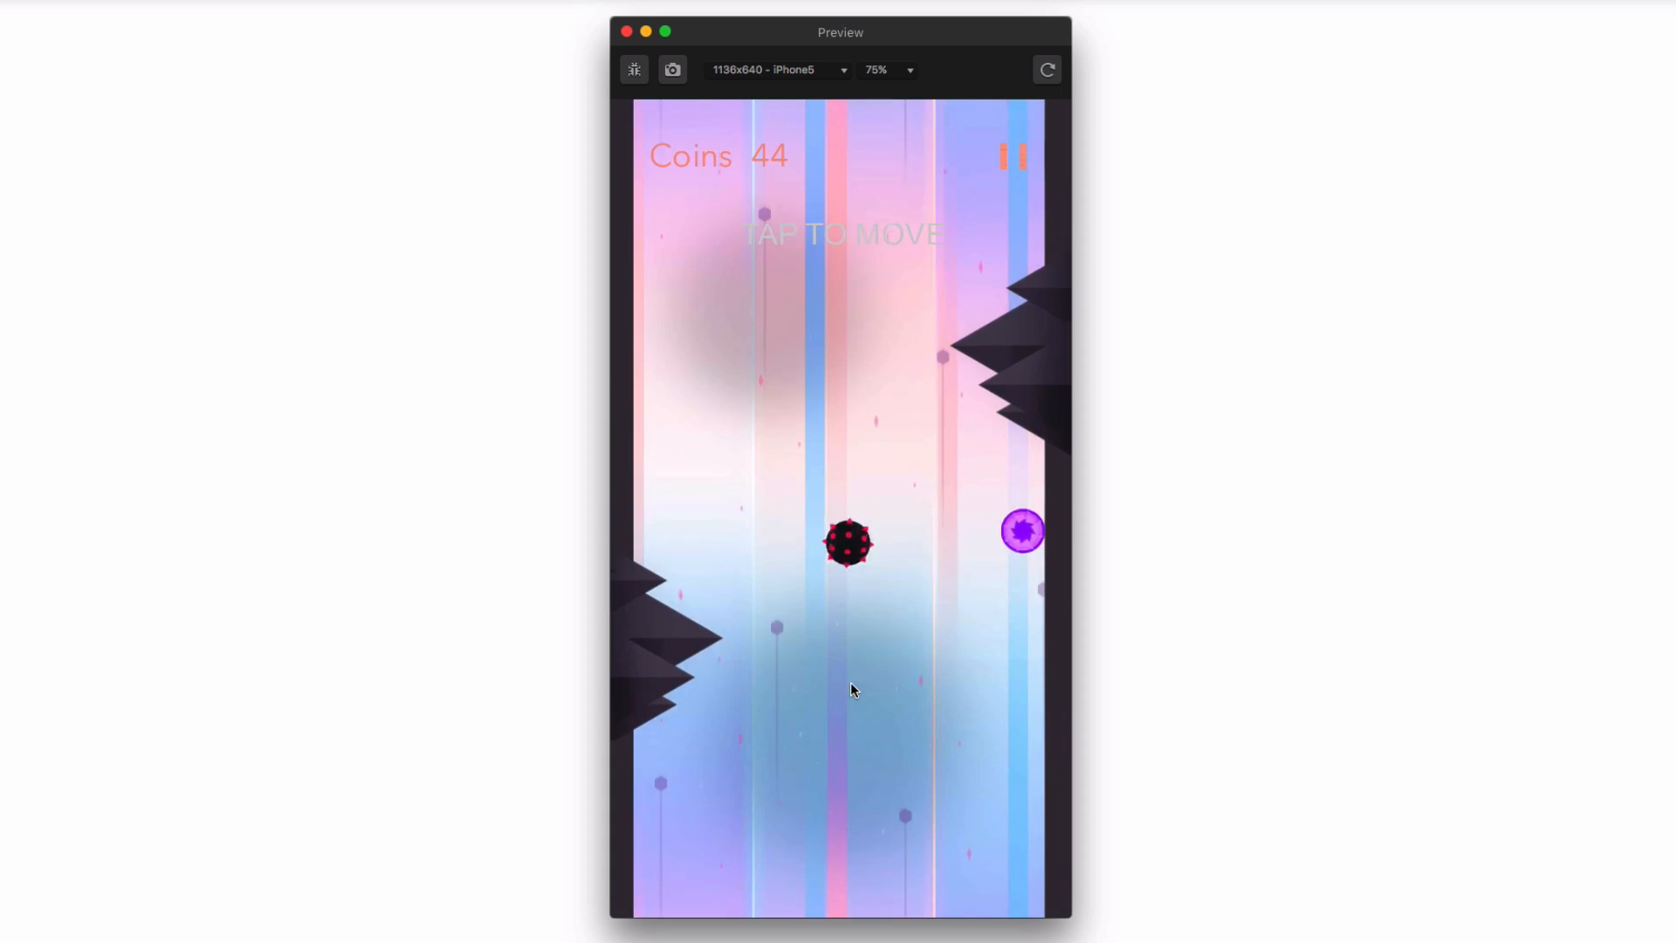